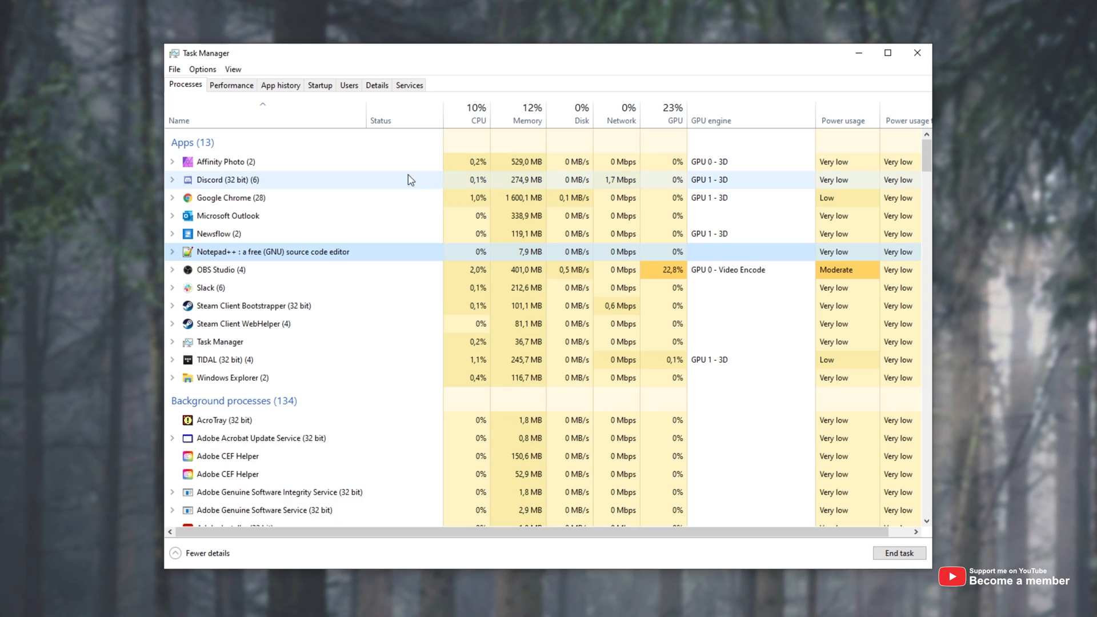
# Show the Startup apps list and check the context options for the unnamed 'Program' entry.
pyautogui.click(319, 84)
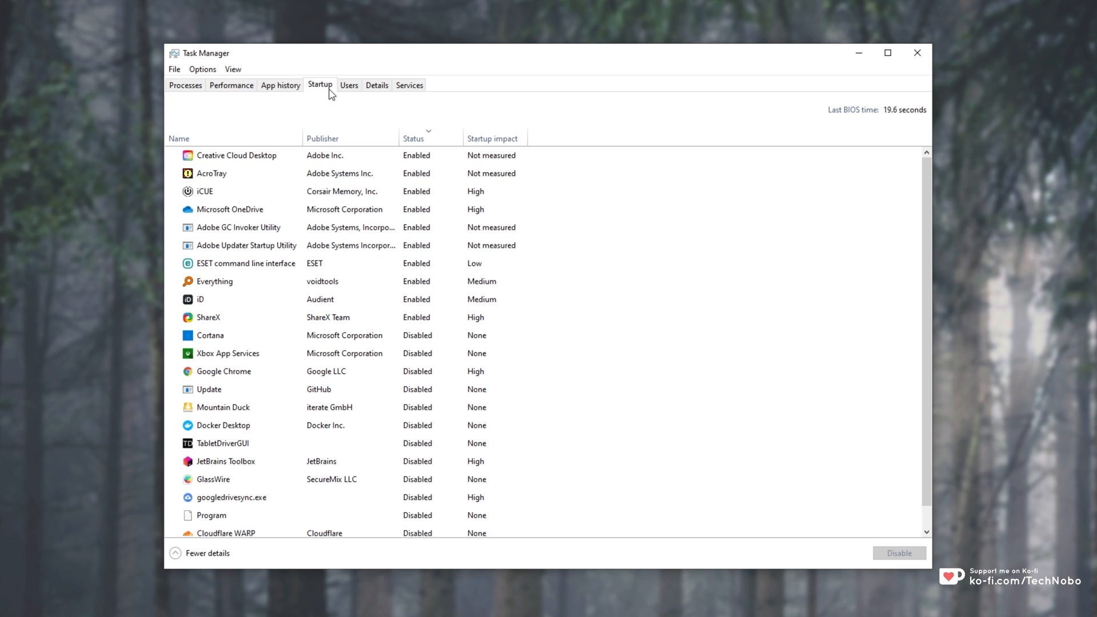
pyautogui.scroll(-3)
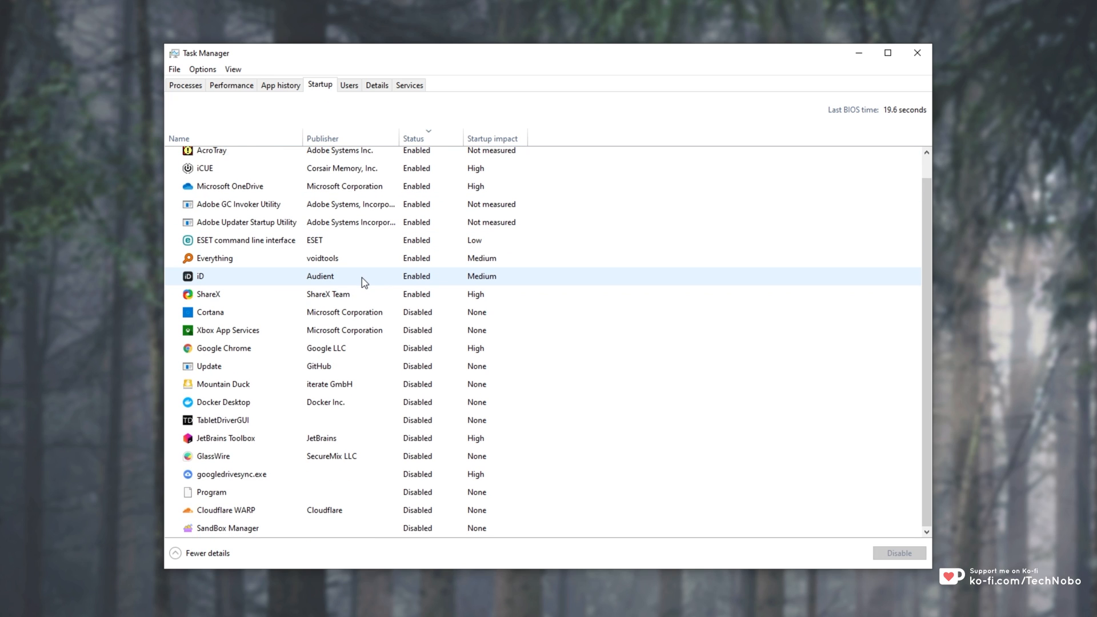
pyautogui.click(211, 492)
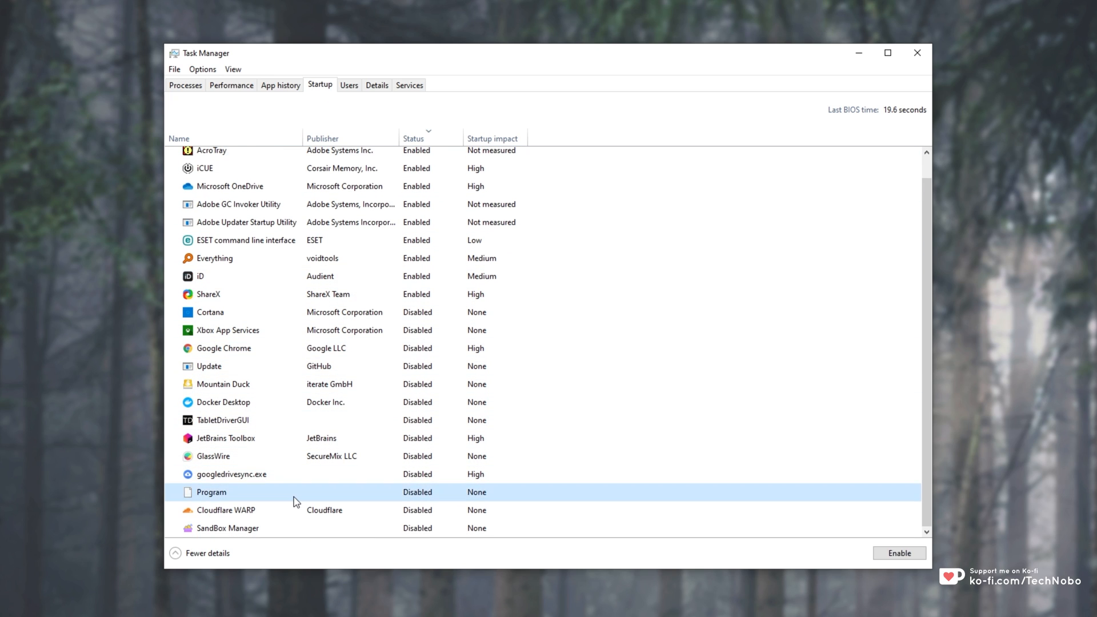
pyautogui.rightClick(231, 474)
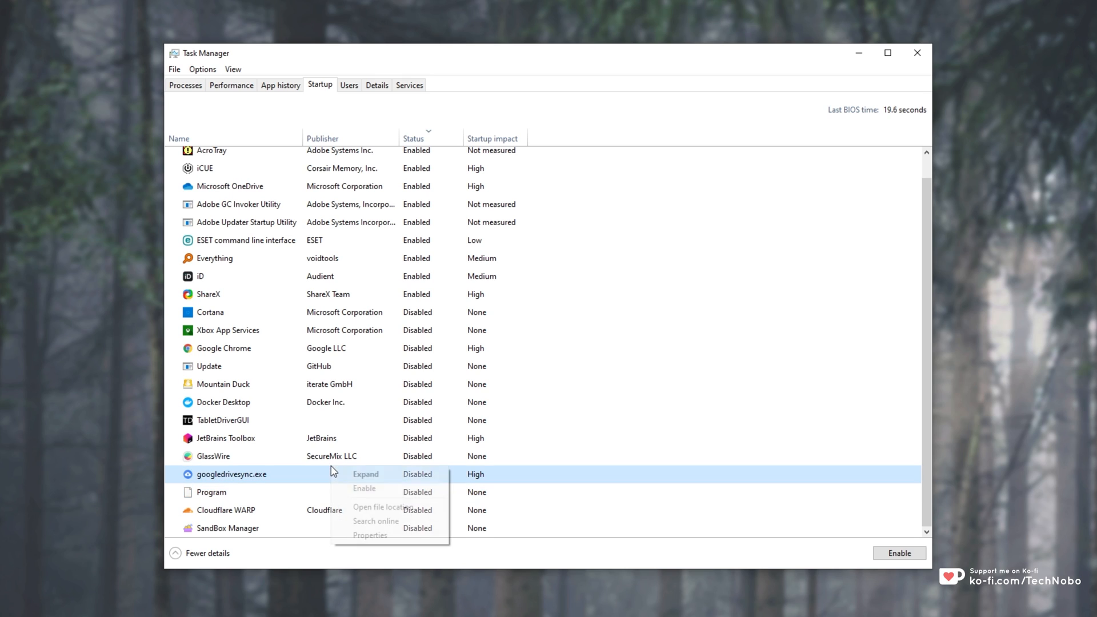
pyautogui.rightClick(210, 492)
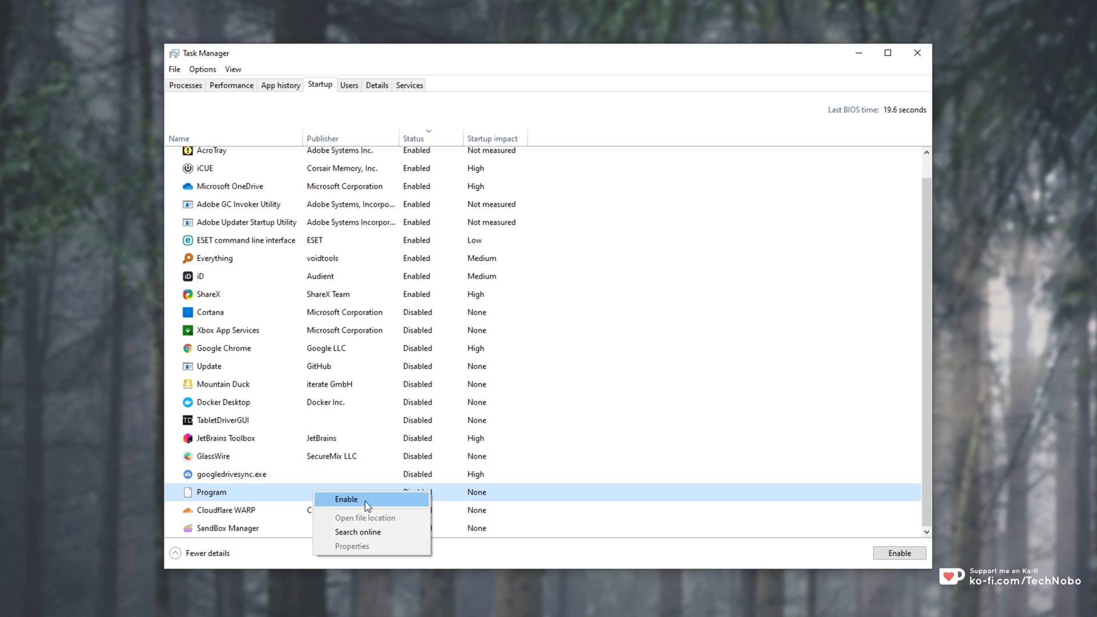
pyautogui.moveTo(371, 521)
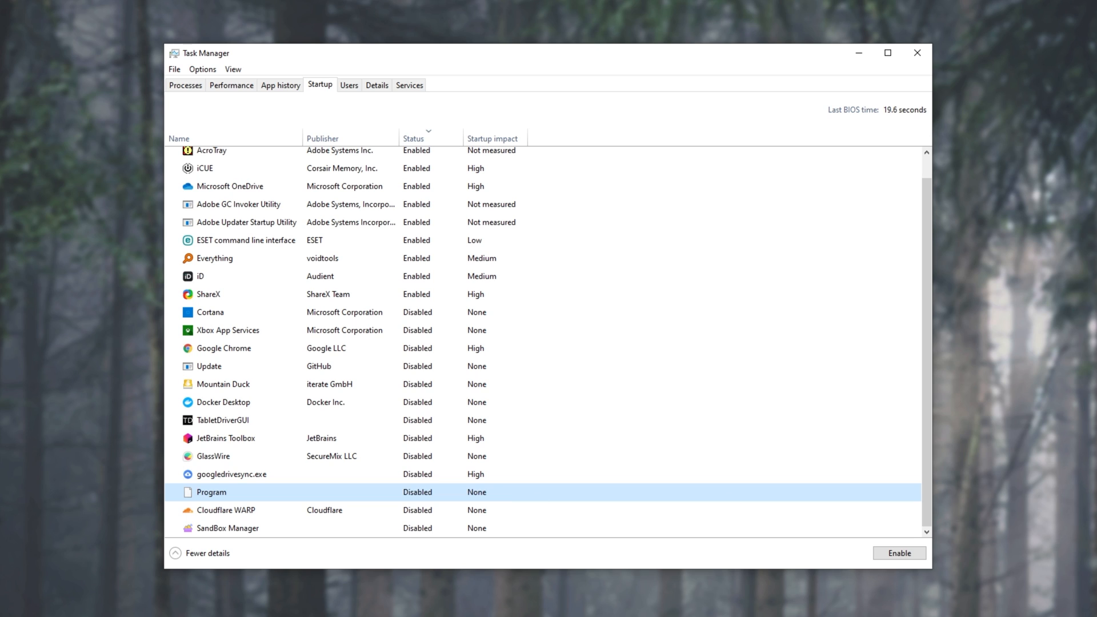
pyautogui.moveTo(493, 168)
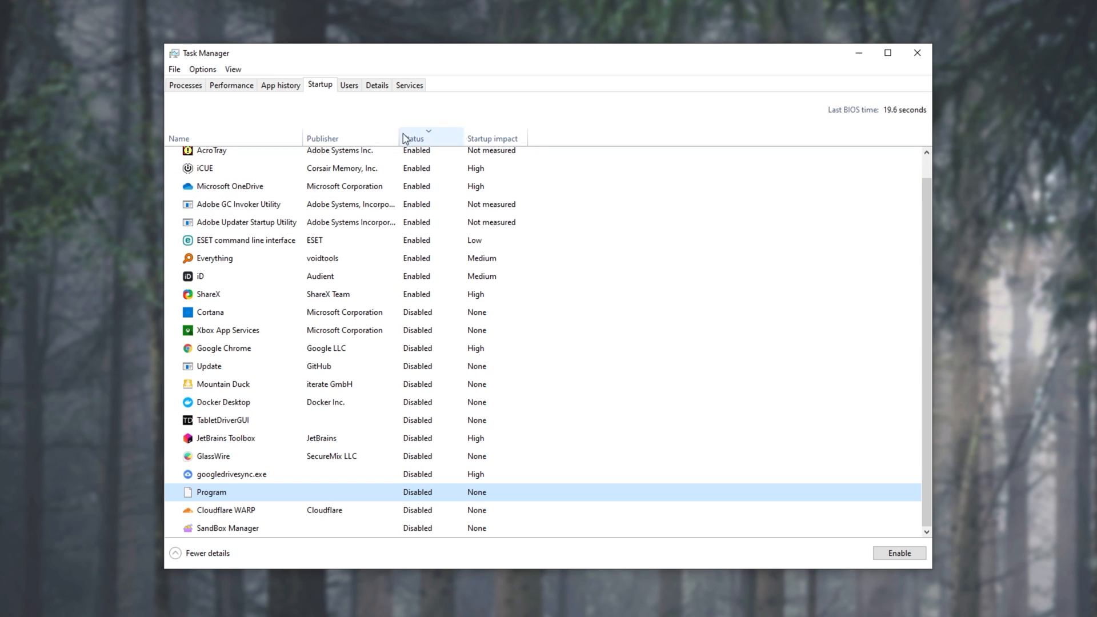
# Add the Startup type and Command line columns, revealing Program runs OO Defrag's oodtray.exe.
pyautogui.rightClick(416, 139)
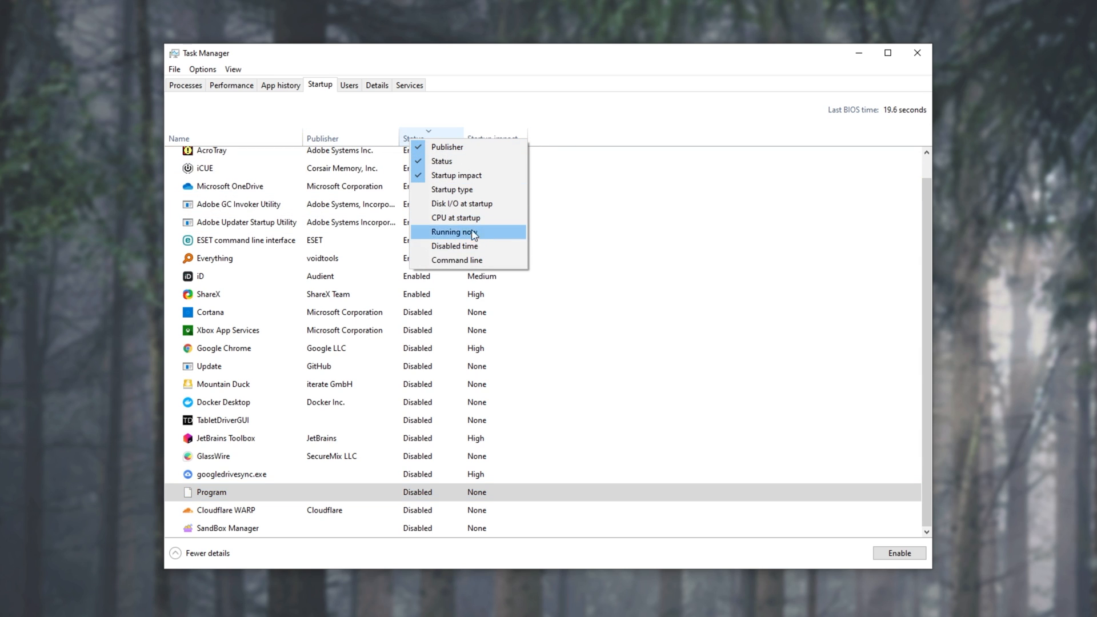
pyautogui.click(453, 188)
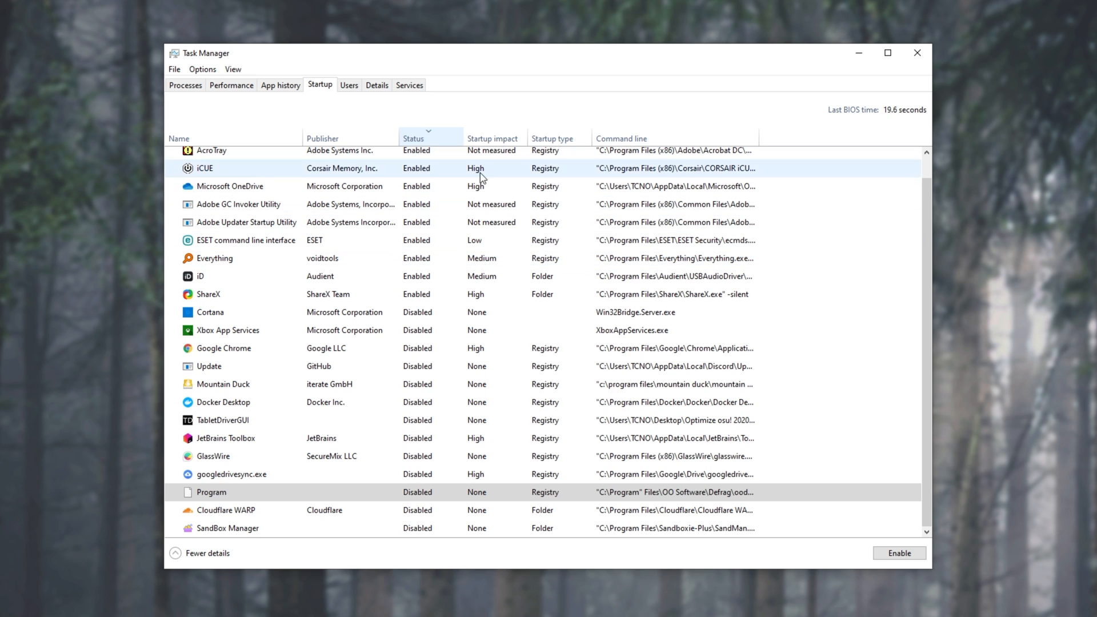
pyautogui.click(211, 491)
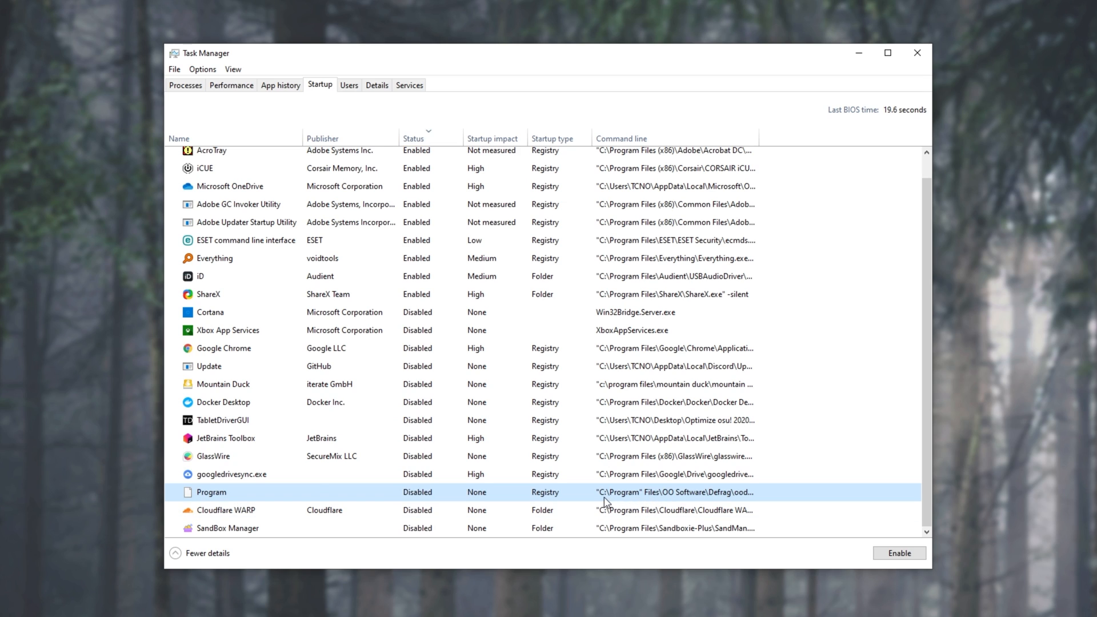
pyautogui.moveTo(642, 498)
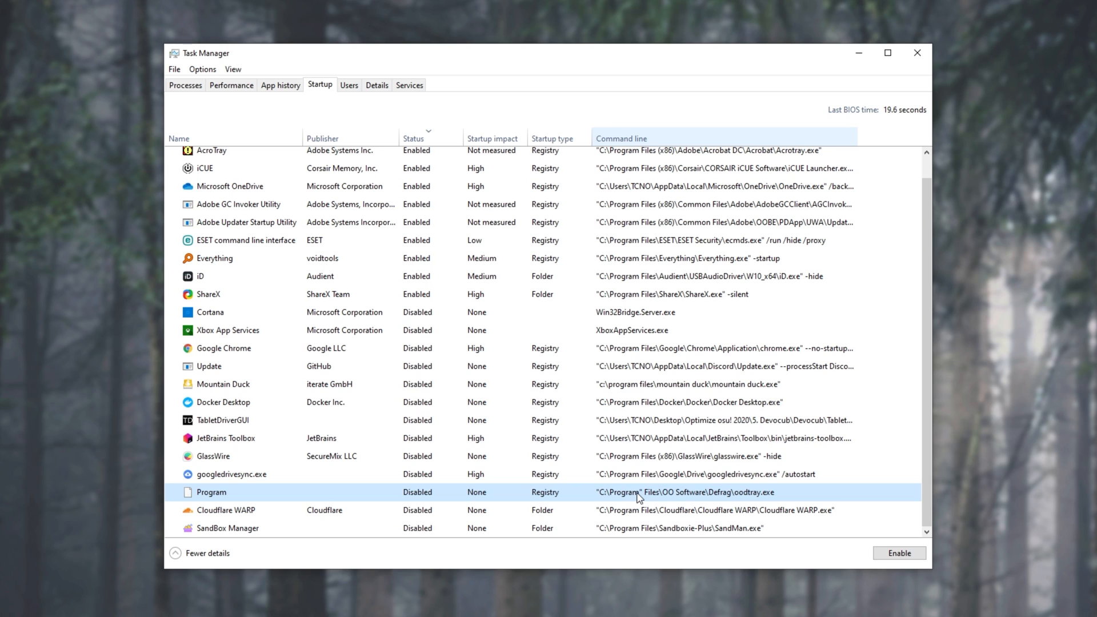
pyautogui.click(231, 474)
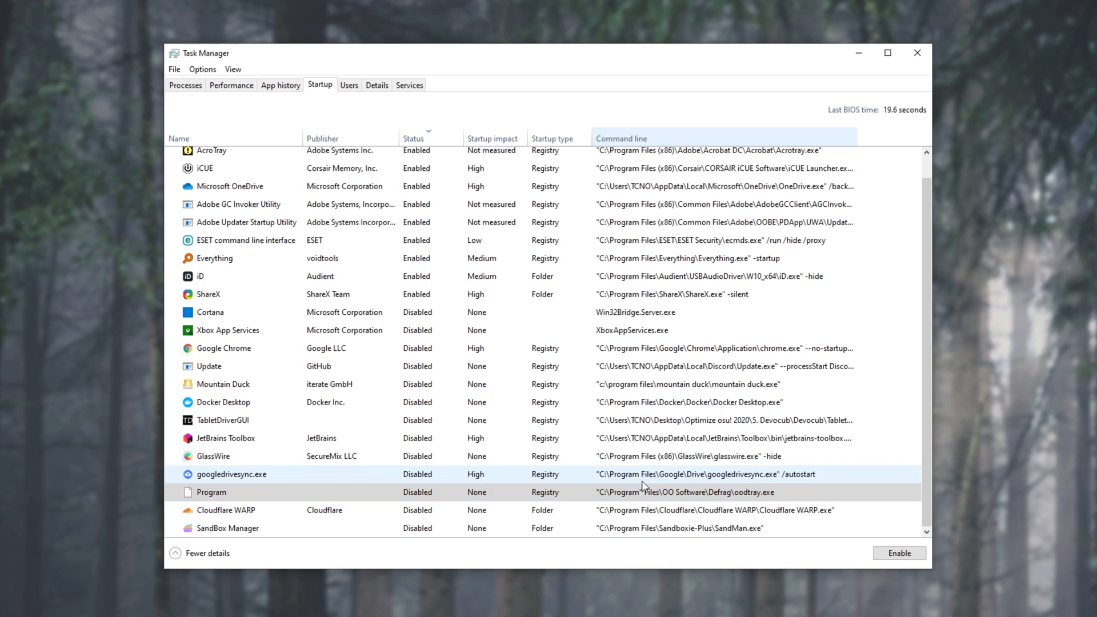
pyautogui.click(641, 492)
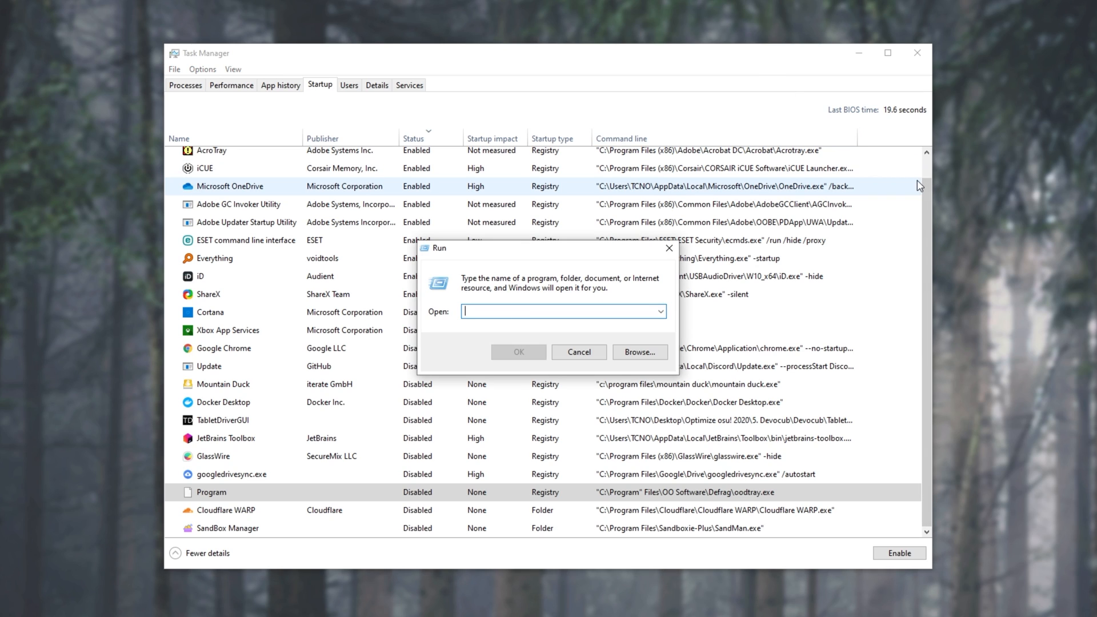
# Launch regedit from the Run box and select the HKCU Run key path line in the notes.
pyautogui.write('reg')
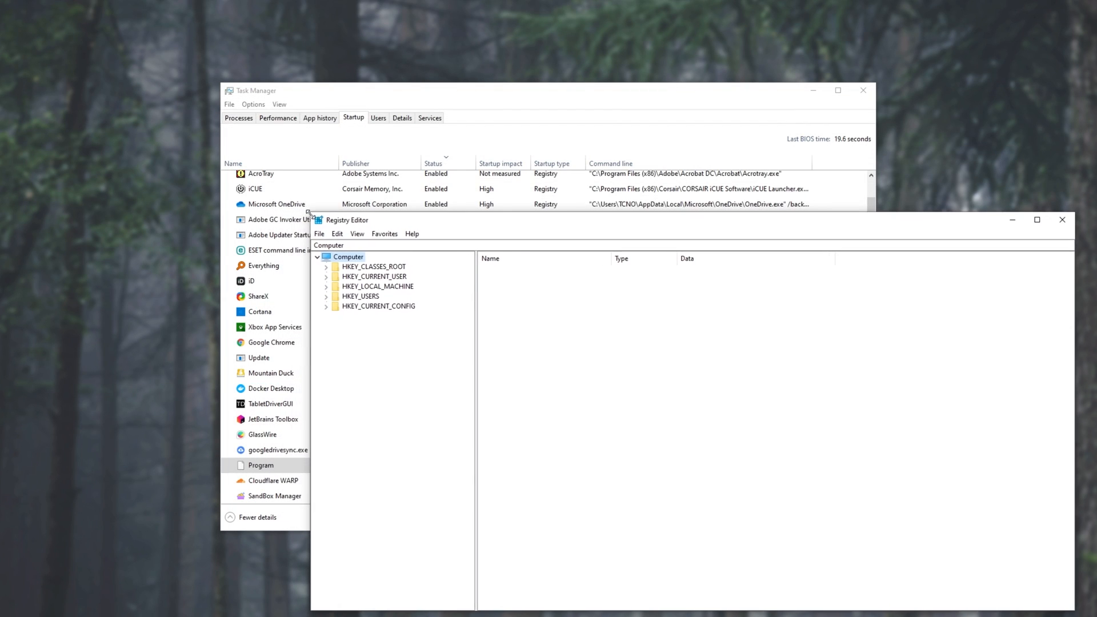
pyautogui.click(1037, 220)
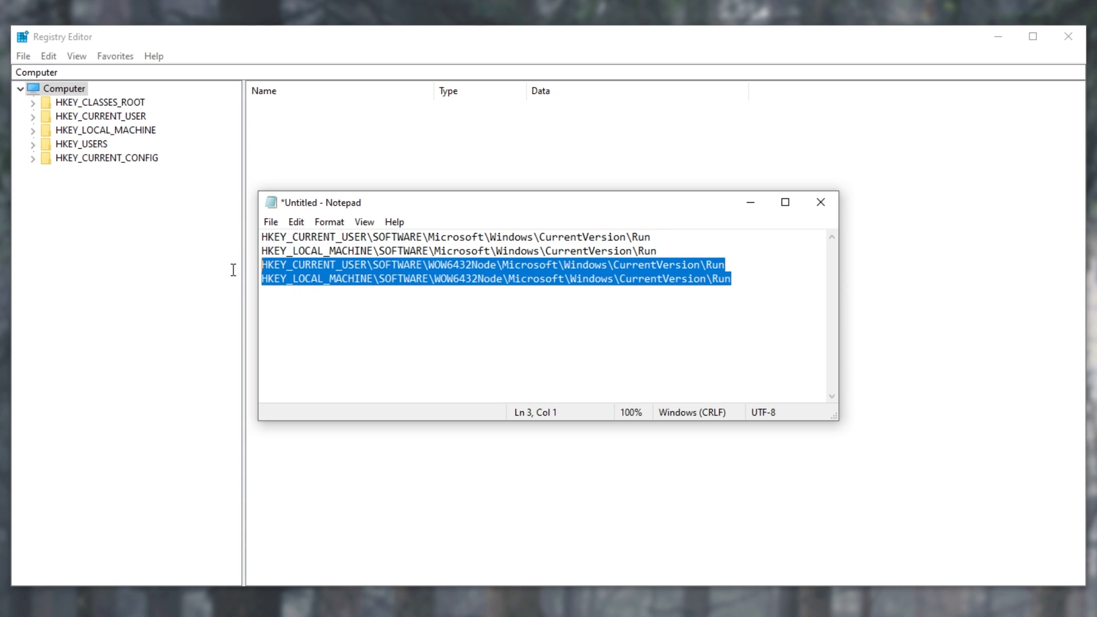
pyautogui.click(650, 237)
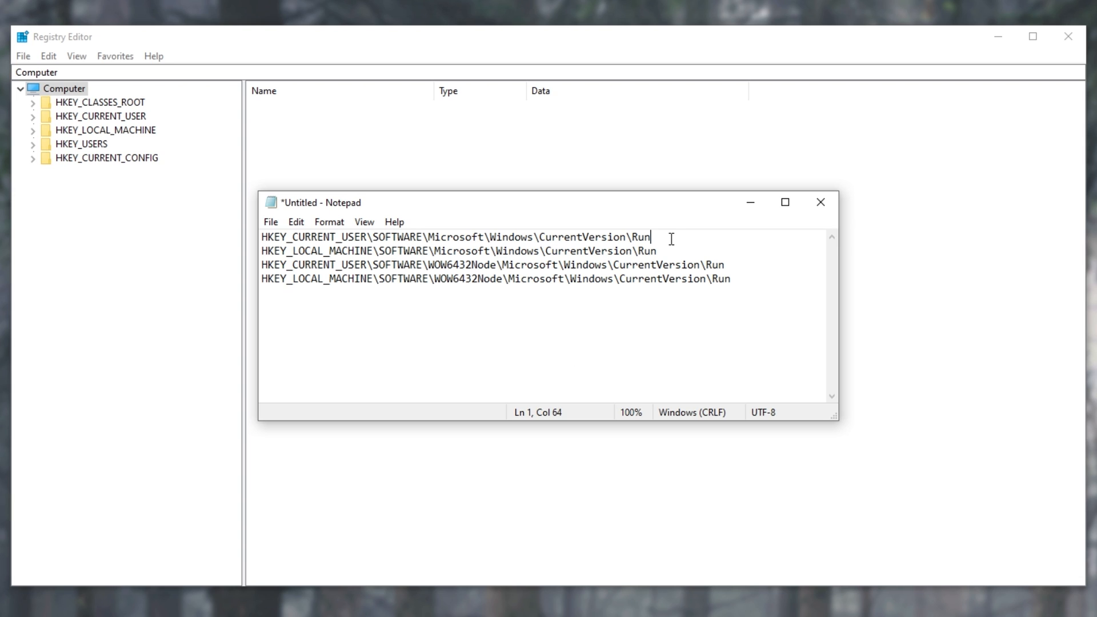
pyautogui.tripleClick(455, 237)
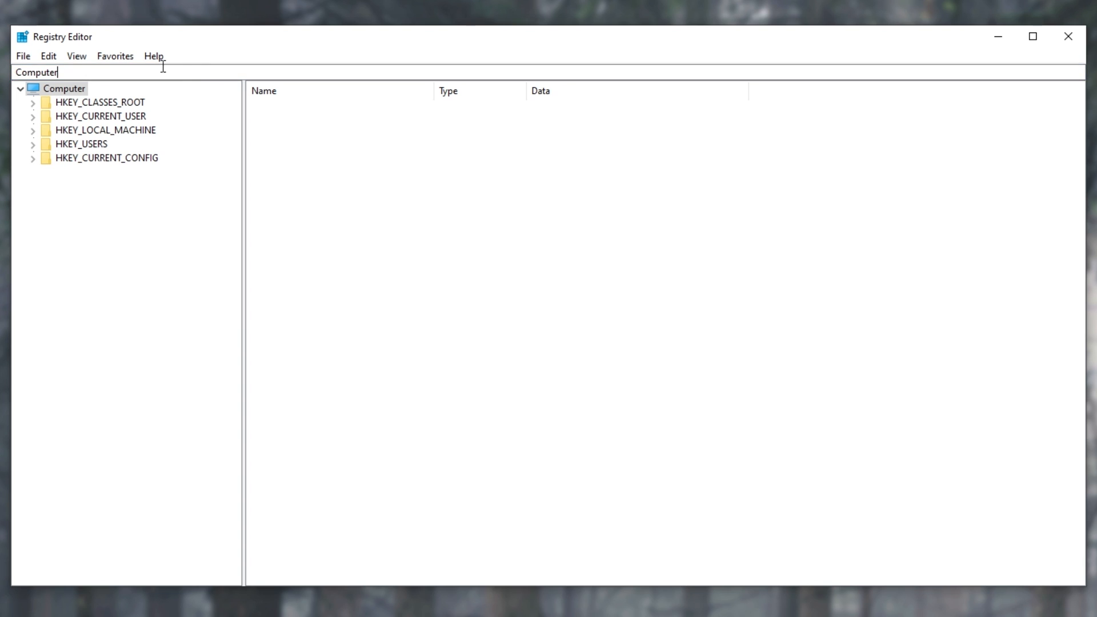
# Go to HKEY_CURRENT_USER\...\CurrentVersion\Run and compare its values with the name-sorted startup list, ending on Program.
pyautogui.write('HKEY_CURRENT_USER\\SOFTWARE\\Microsoft\\Windows\\CurrentVersion\\Run')
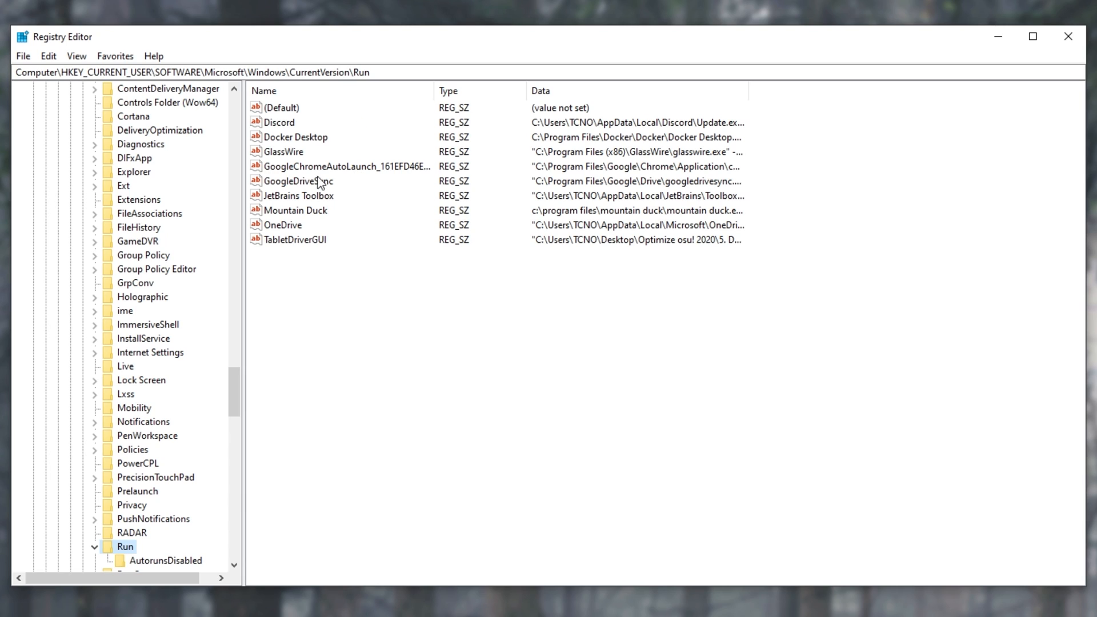
pyautogui.click(346, 166)
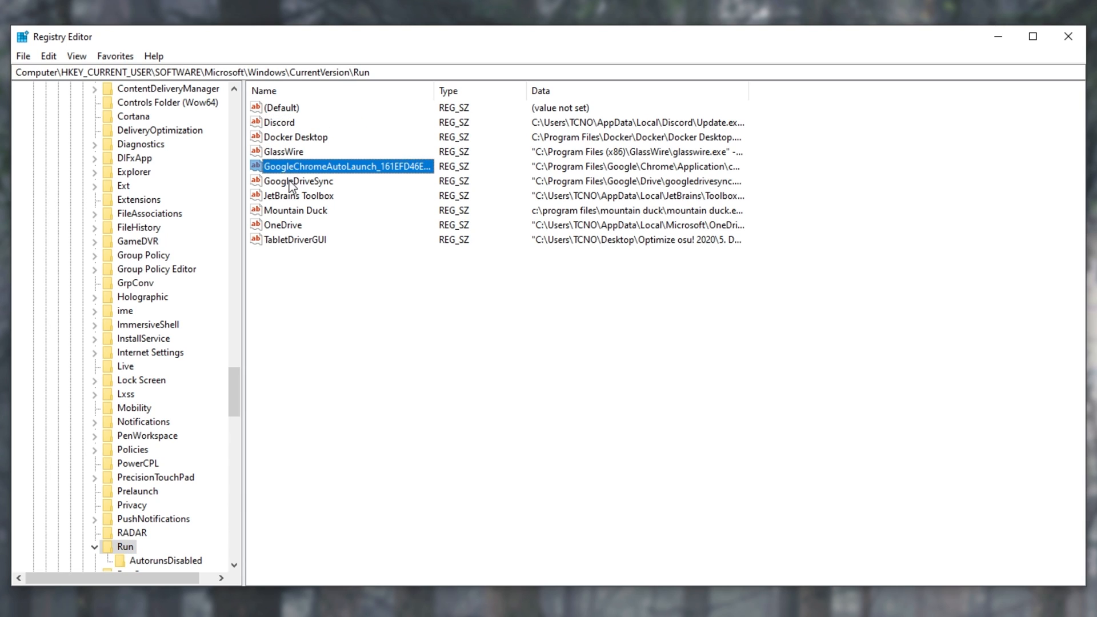
pyautogui.click(299, 195)
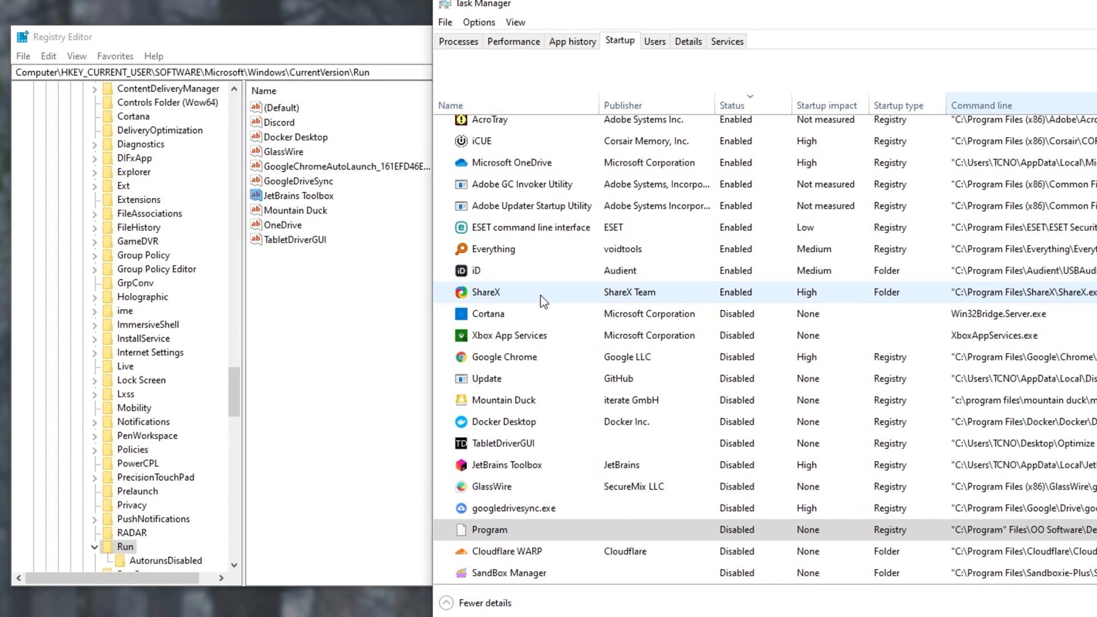
pyautogui.click(450, 105)
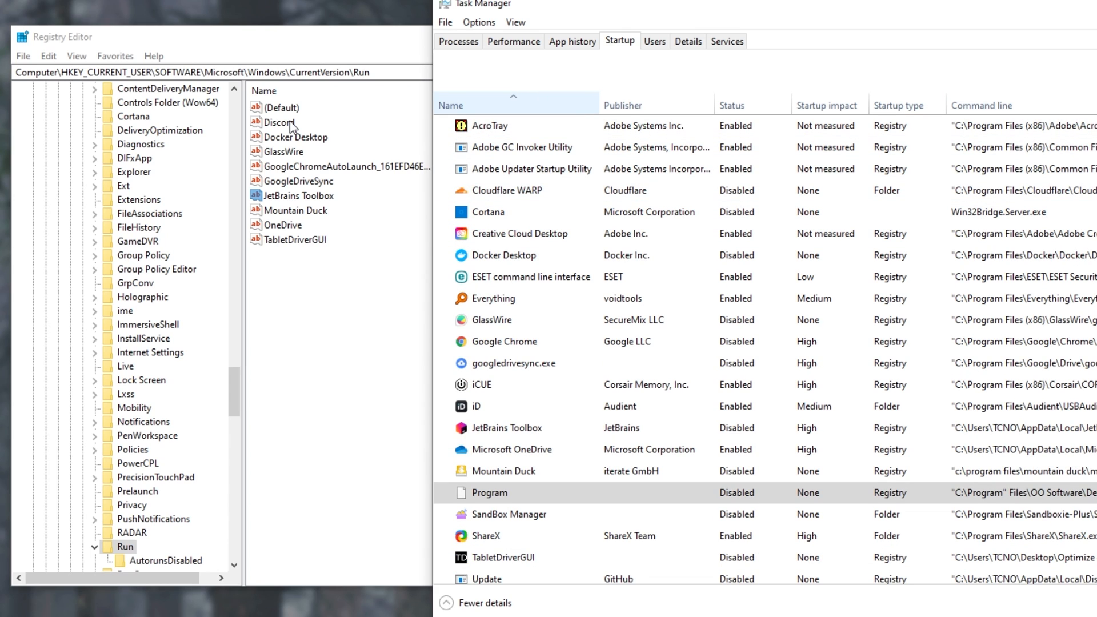
pyautogui.scroll(-3)
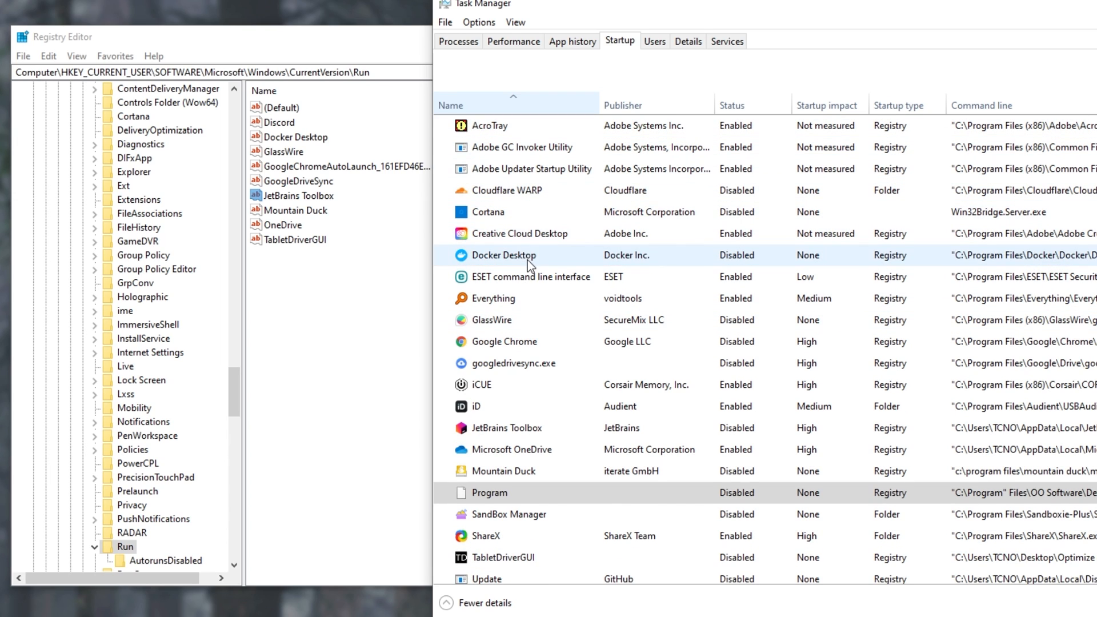
pyautogui.click(492, 320)
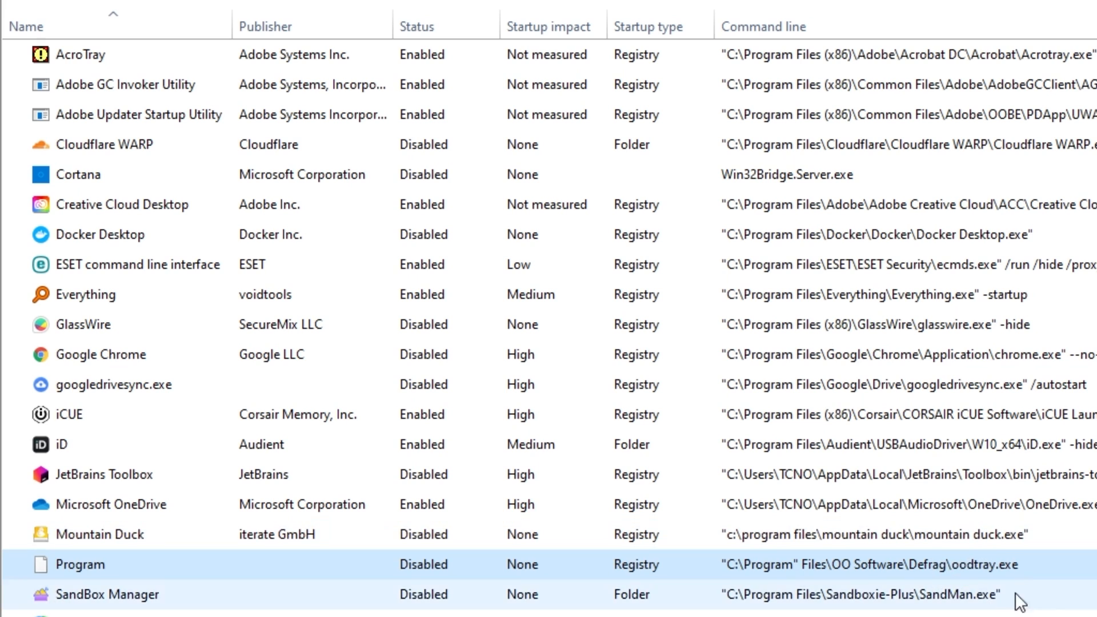
pyautogui.click(98, 534)
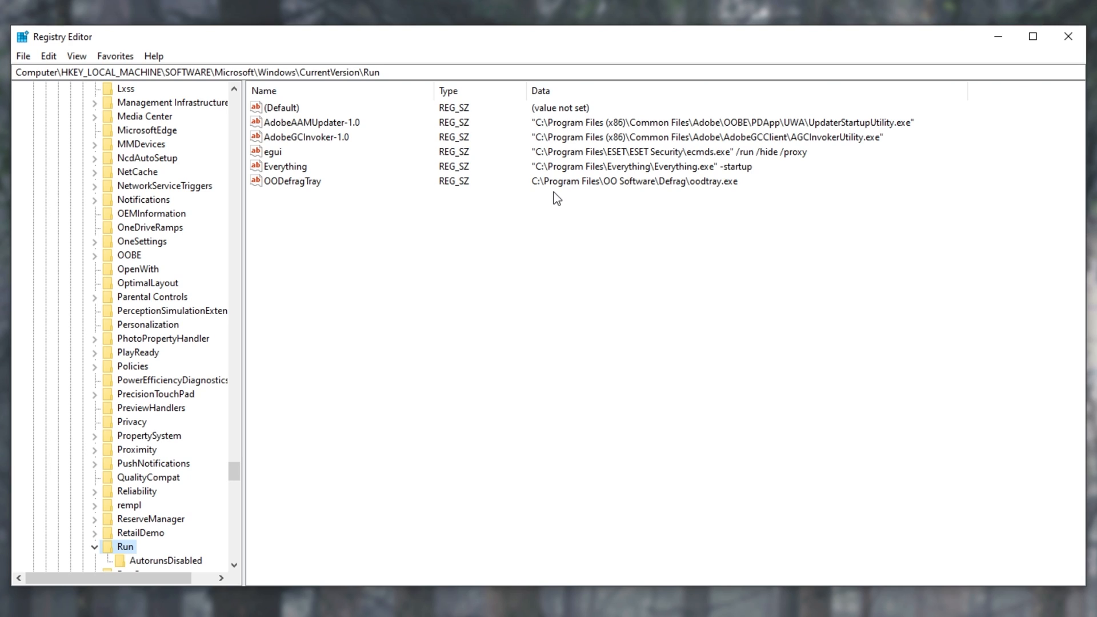
pyautogui.moveTo(391, 168)
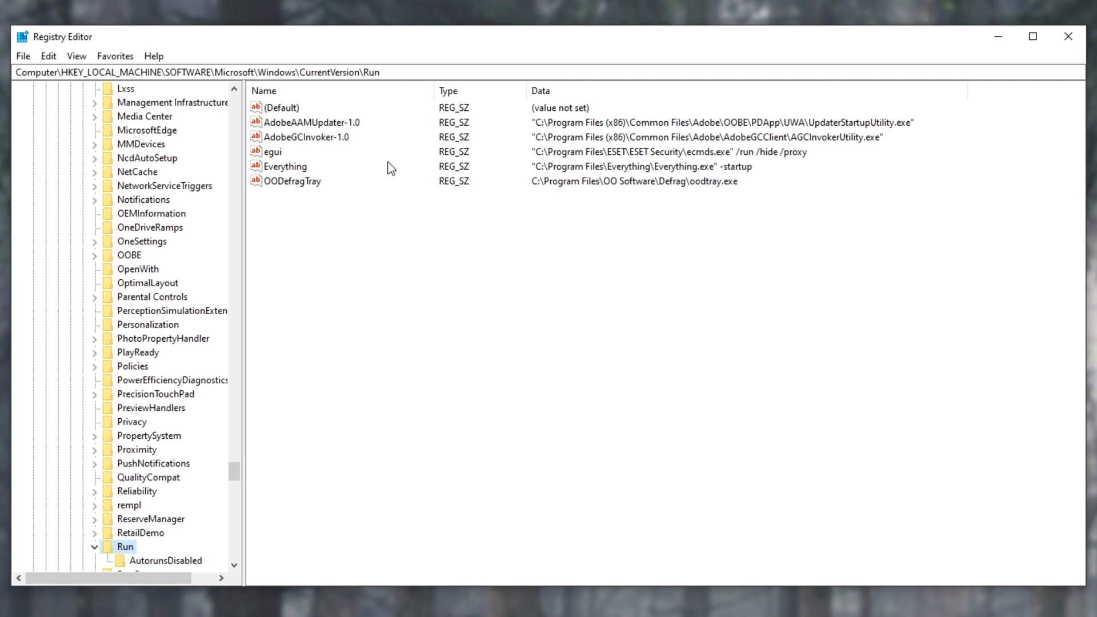
pyautogui.click(293, 180)
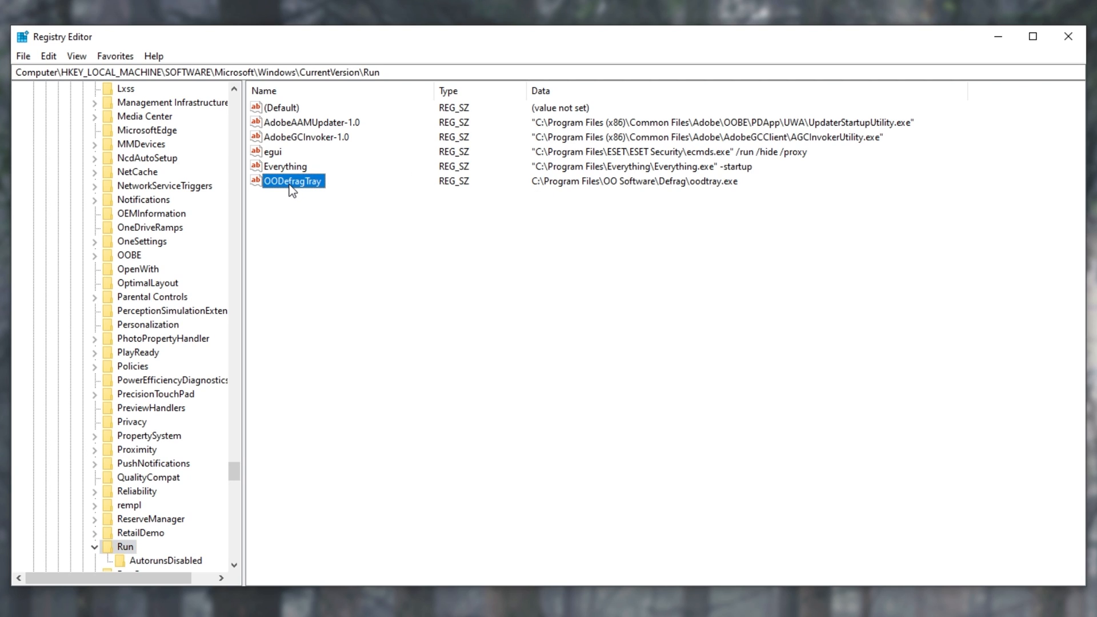
pyautogui.moveTo(541, 113)
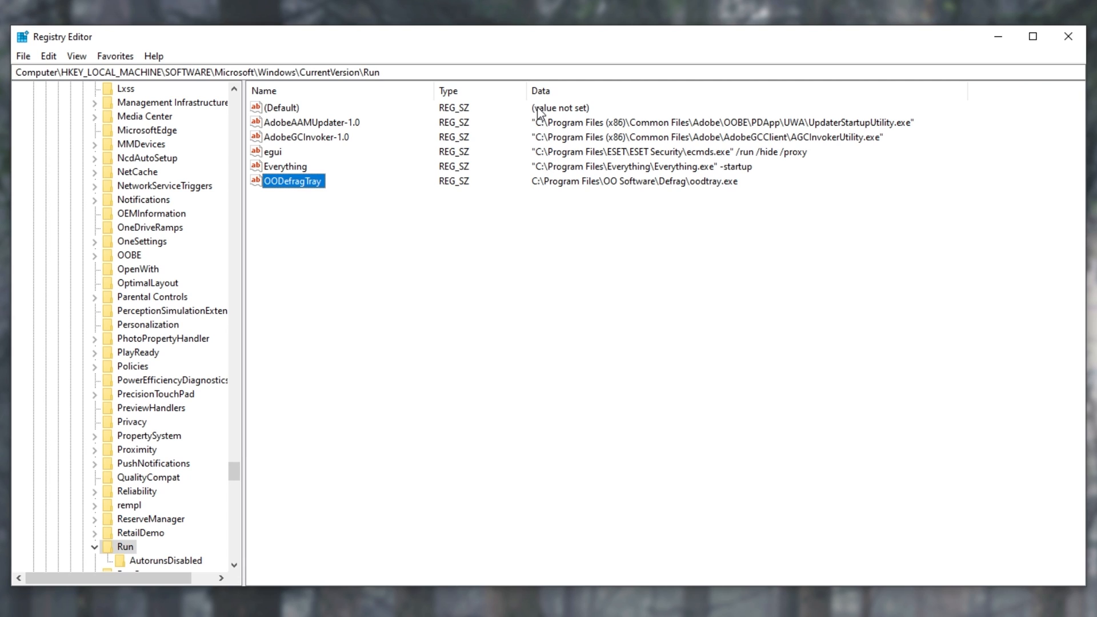
pyautogui.moveTo(643, 171)
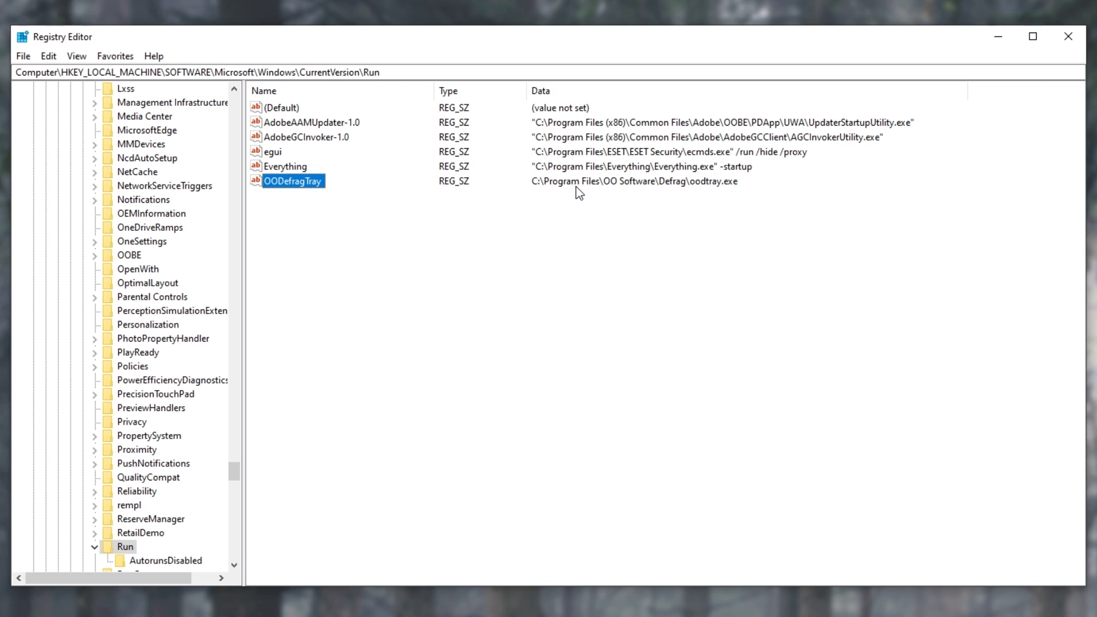
pyautogui.moveTo(570, 183)
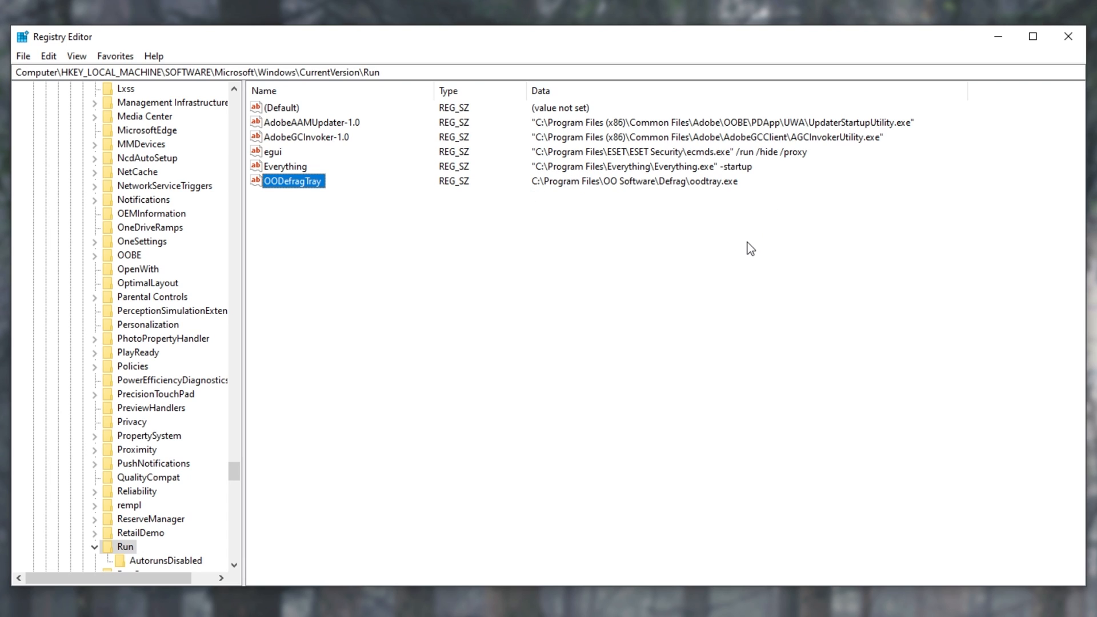
pyautogui.moveTo(705, 229)
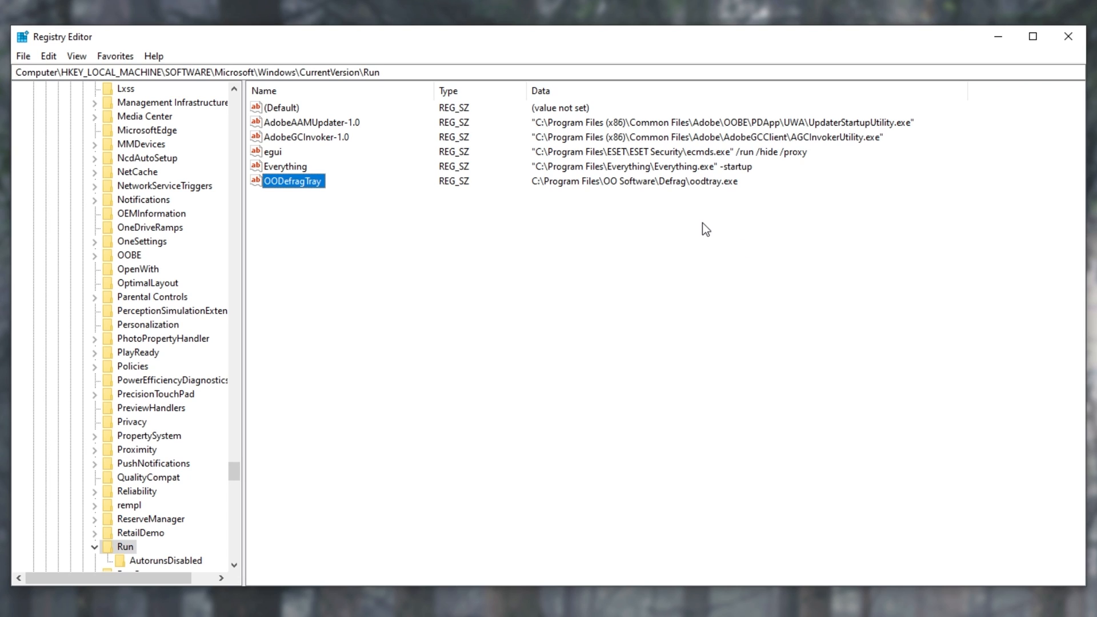
pyautogui.moveTo(736, 178)
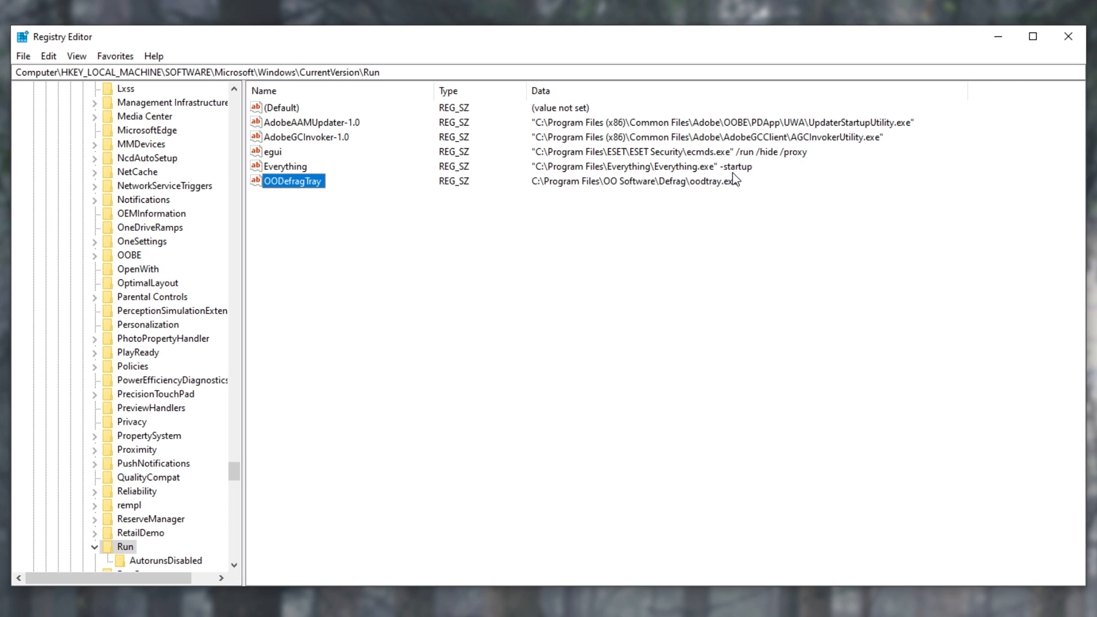
pyautogui.moveTo(759, 162)
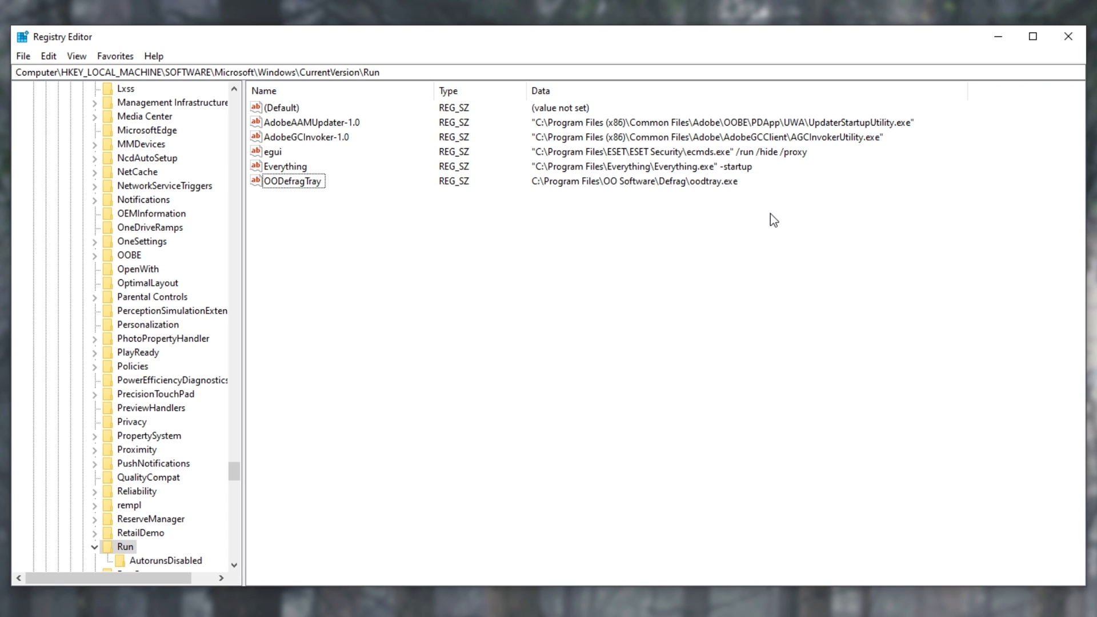
# Set OODefragTray's data to "C:\Program Files\OO Software\Defrag\oodtray.exe" -fullscreen and confirm.
pyautogui.doubleClick(294, 181)
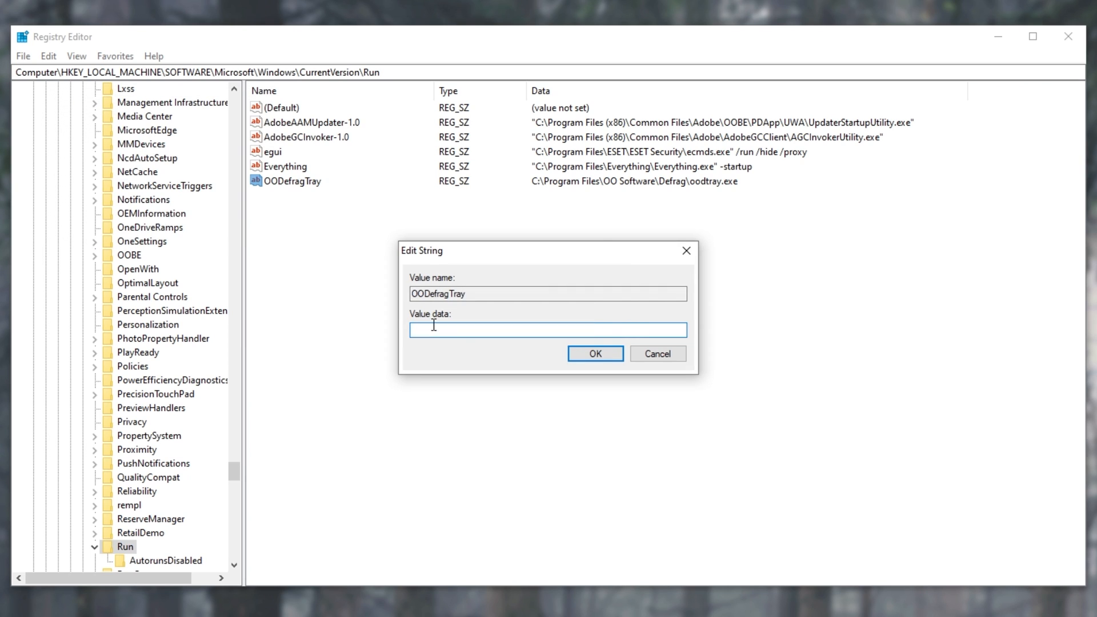
pyautogui.write('C:\\Program Files\\OO Software\\Defrag\\oodtray.exe"')
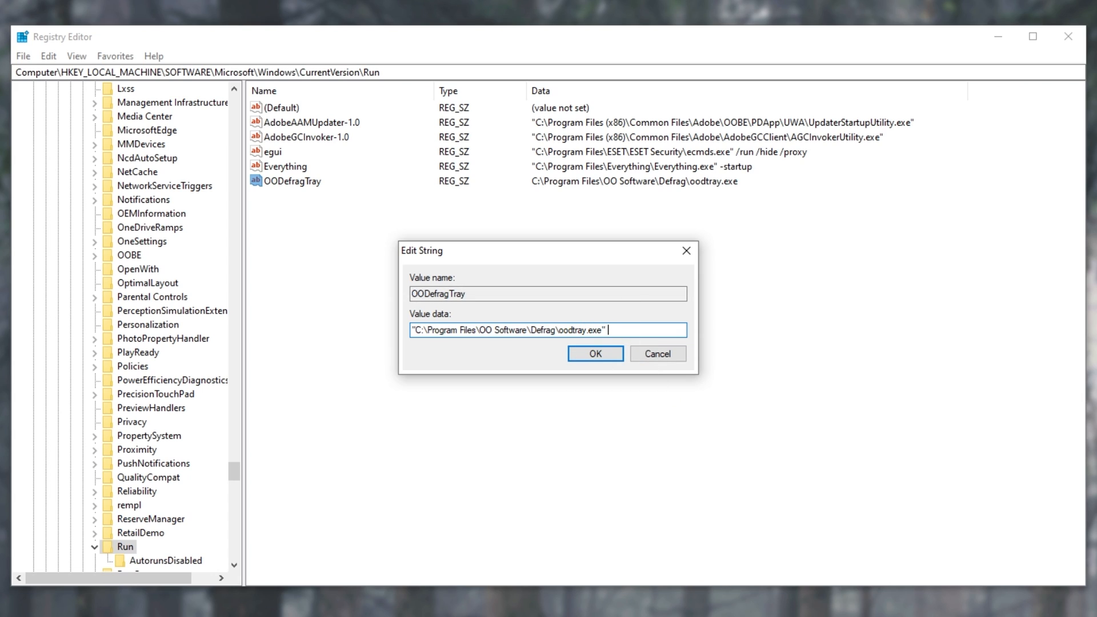
pyautogui.write('-fullscreen')
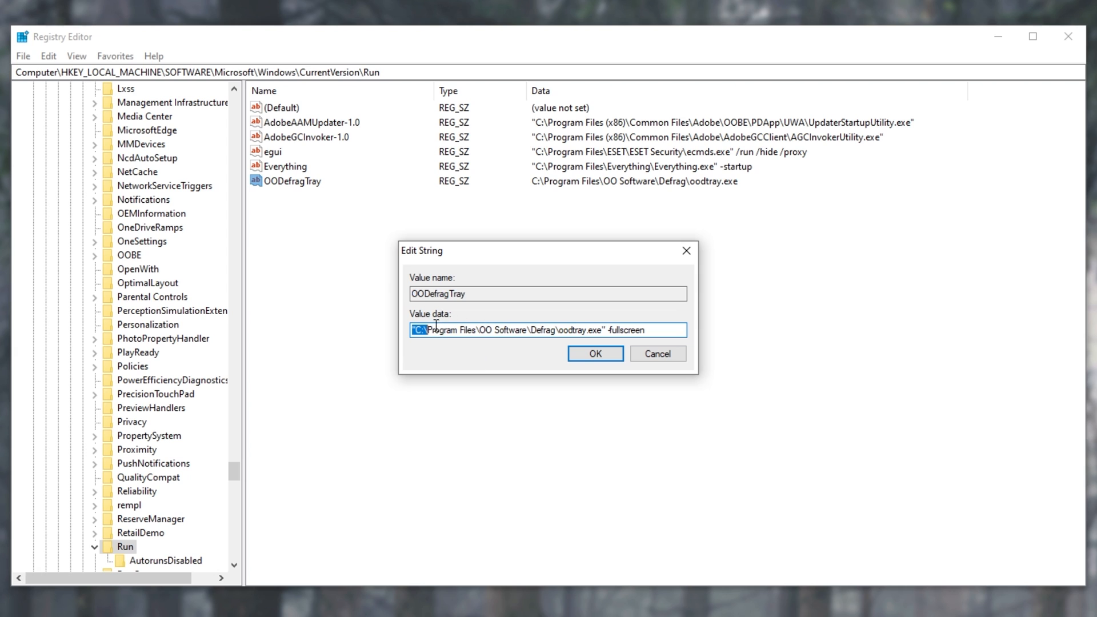
pyautogui.click(595, 353)
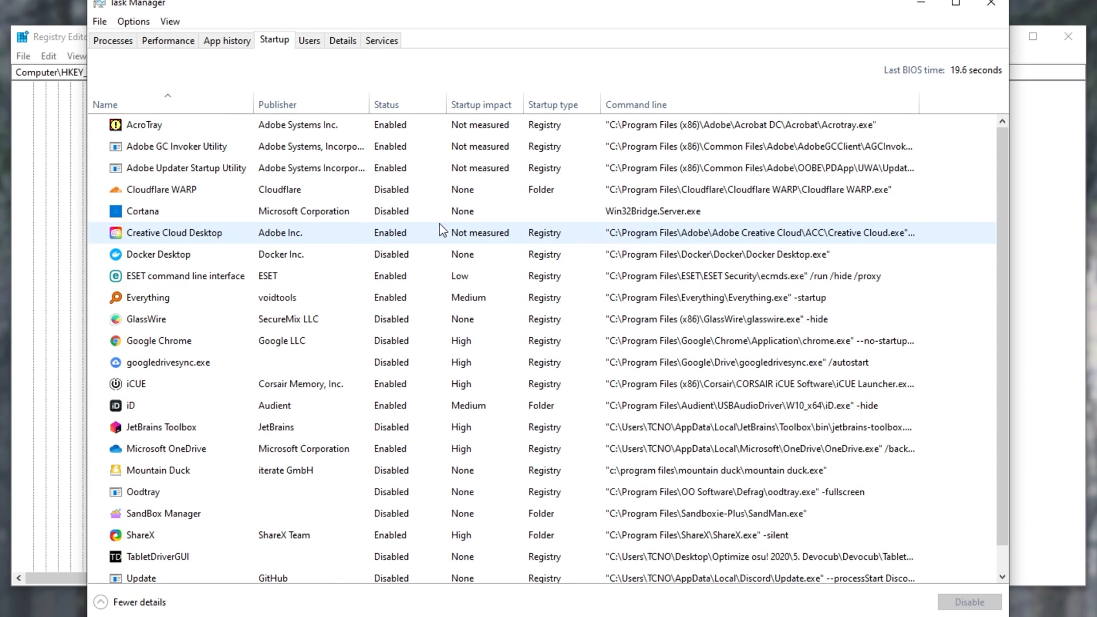
# Select the renamed Oodtray entry in Task Manager's startup list to verify its quoted command line.
pyautogui.click(159, 341)
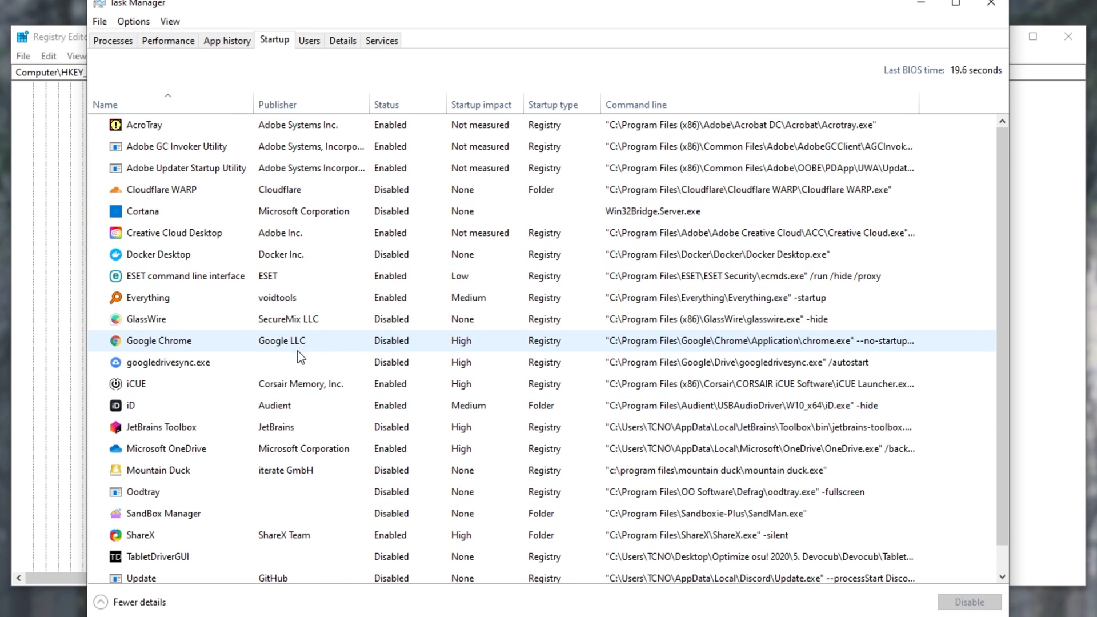
pyautogui.click(144, 492)
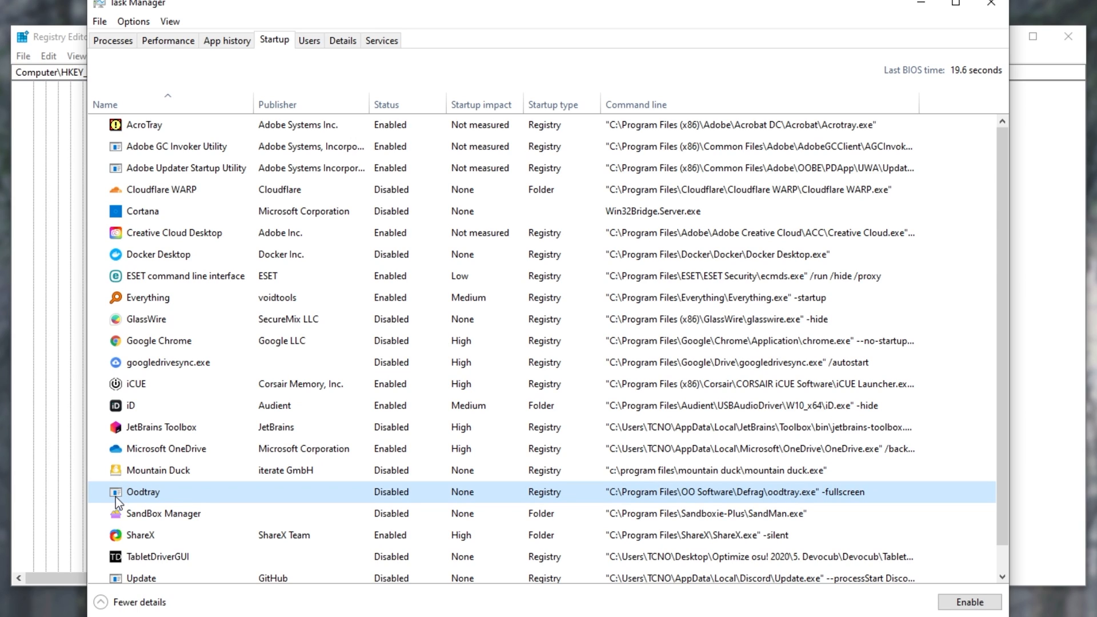
pyautogui.moveTo(861, 488)
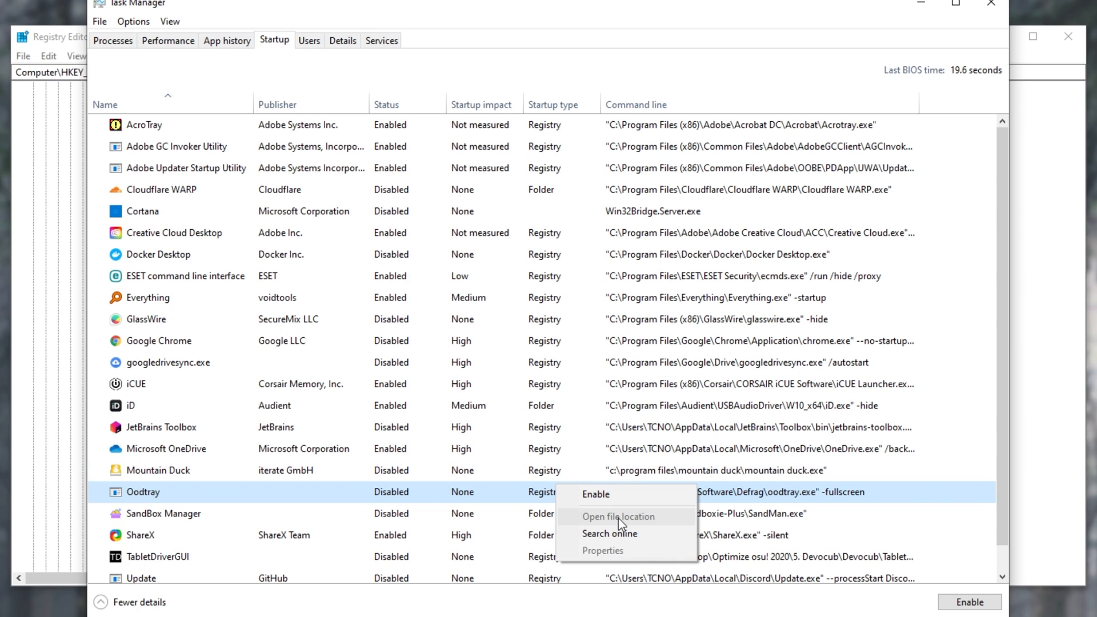
pyautogui.moveTo(541, 503)
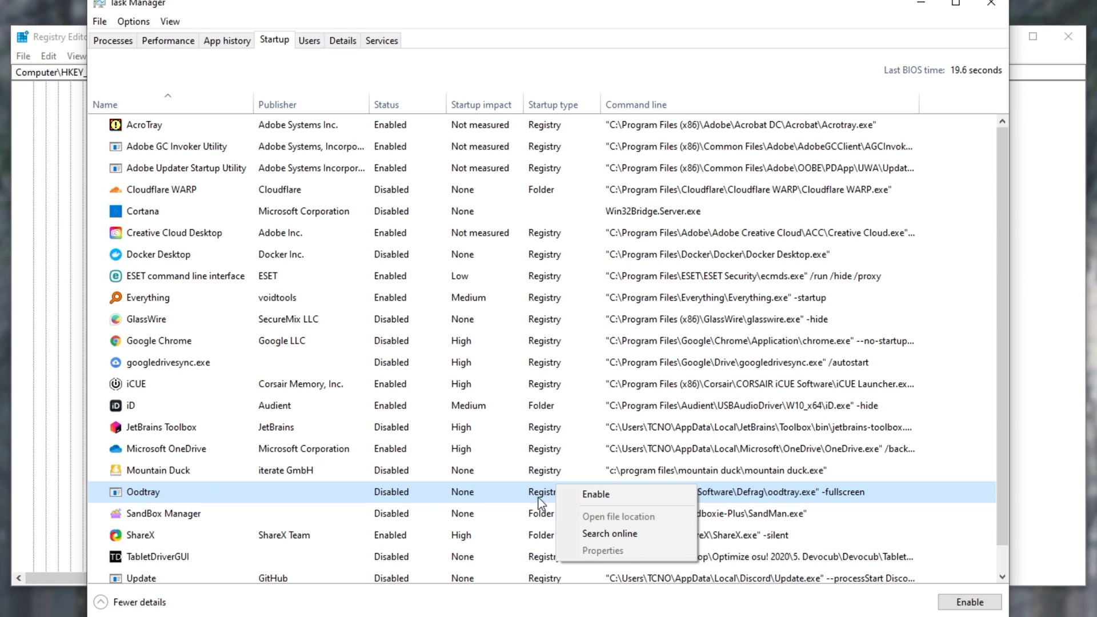
pyautogui.moveTo(537, 502)
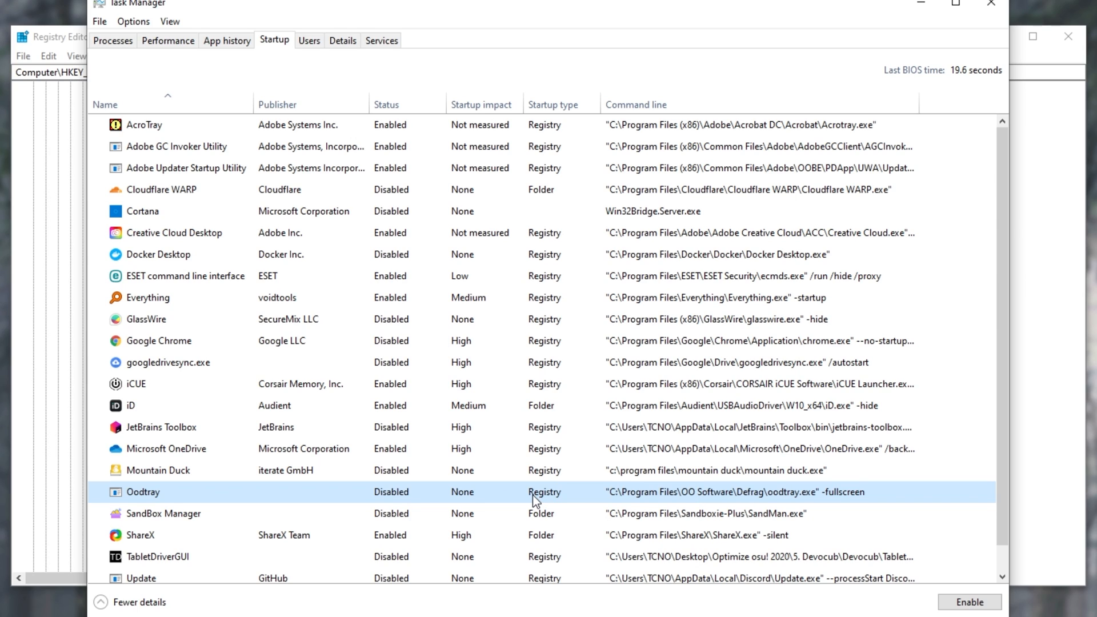
pyautogui.moveTo(693, 497)
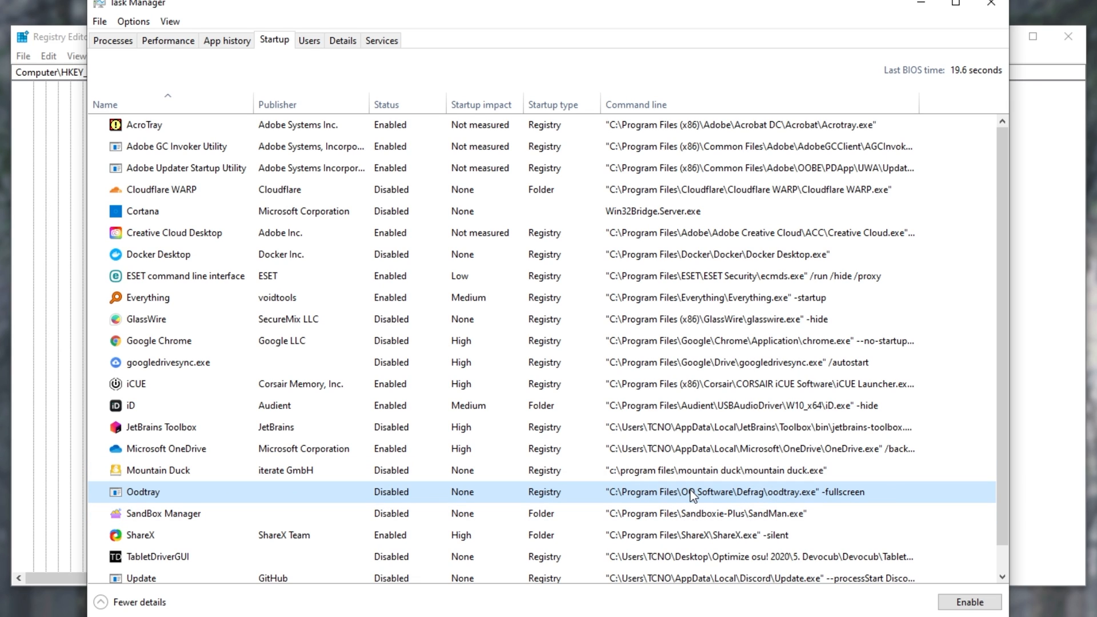
pyautogui.moveTo(905, 27)
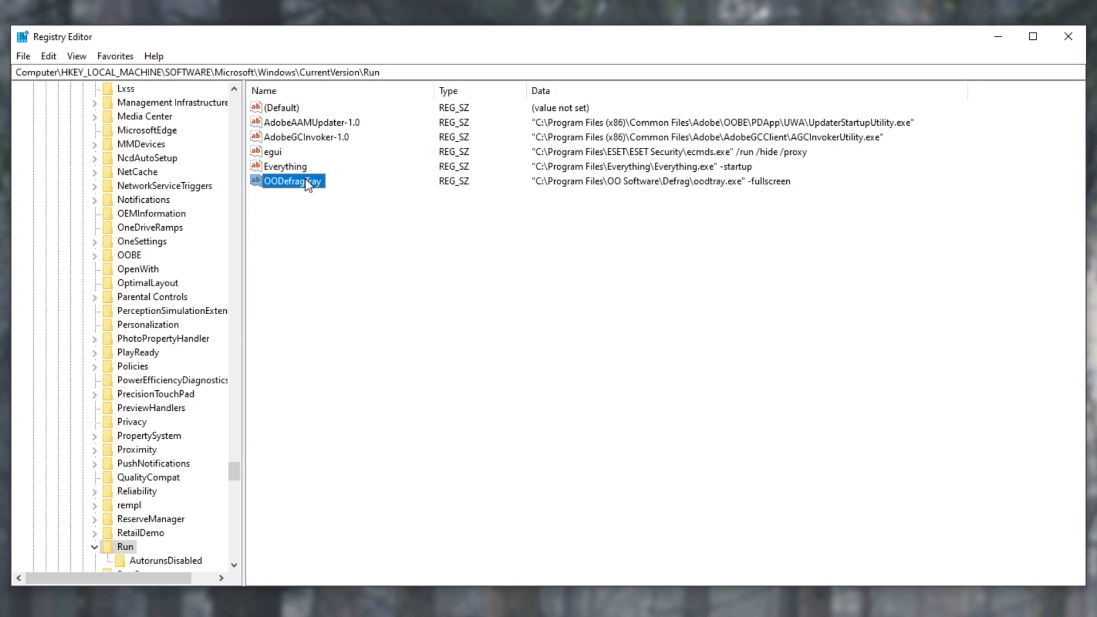
# Delete the OODefragTray value from the machine-wide Run key and confirm.
pyautogui.rightClick(293, 182)
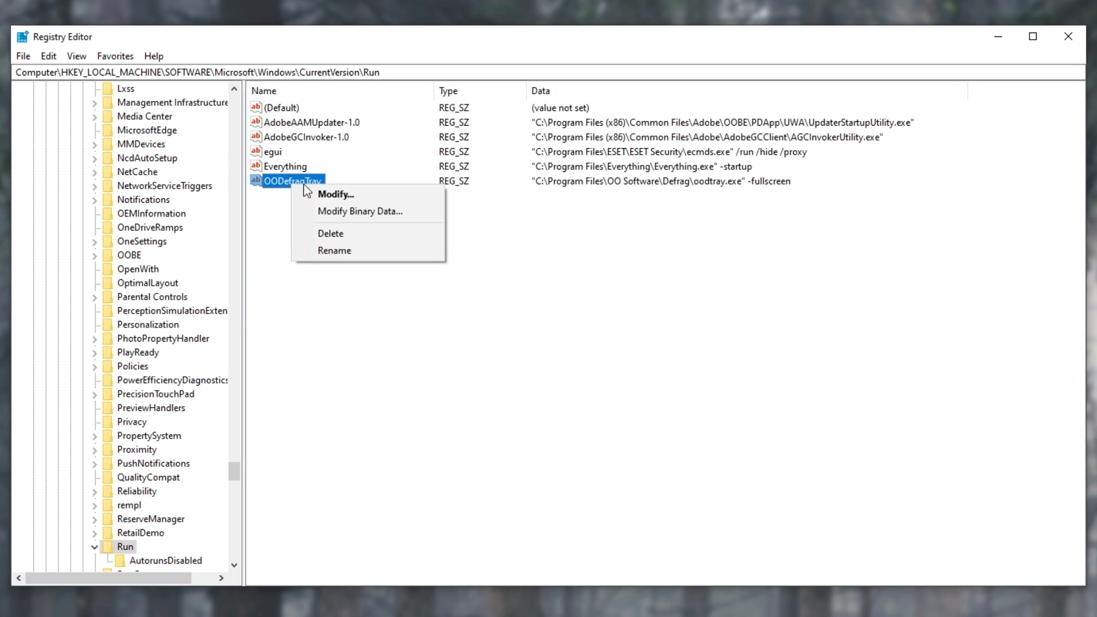
pyautogui.click(330, 233)
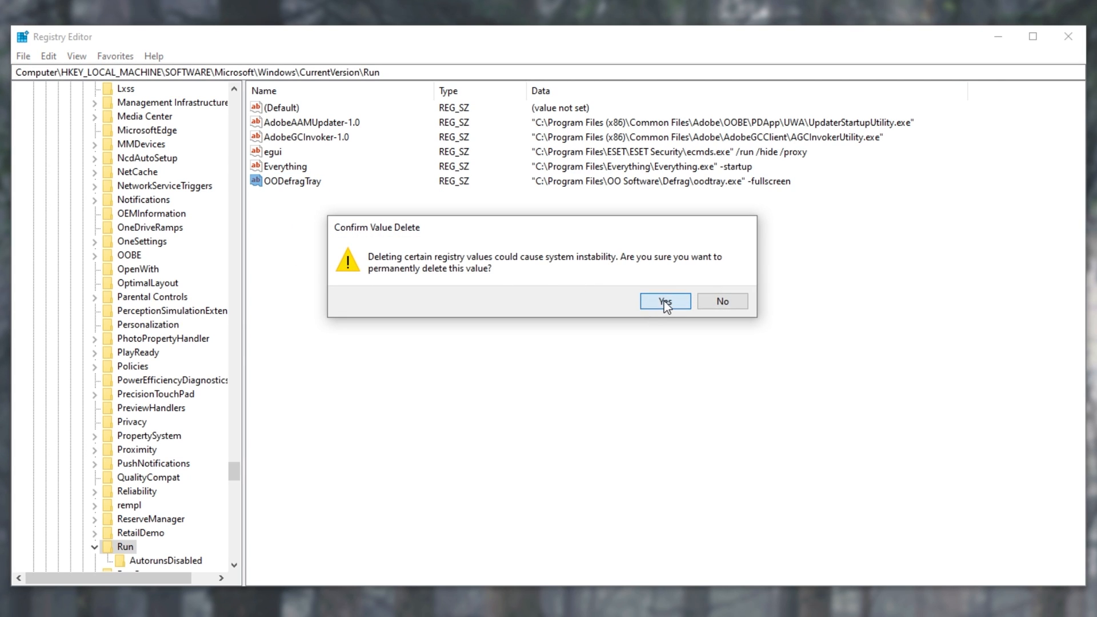
pyautogui.click(664, 301)
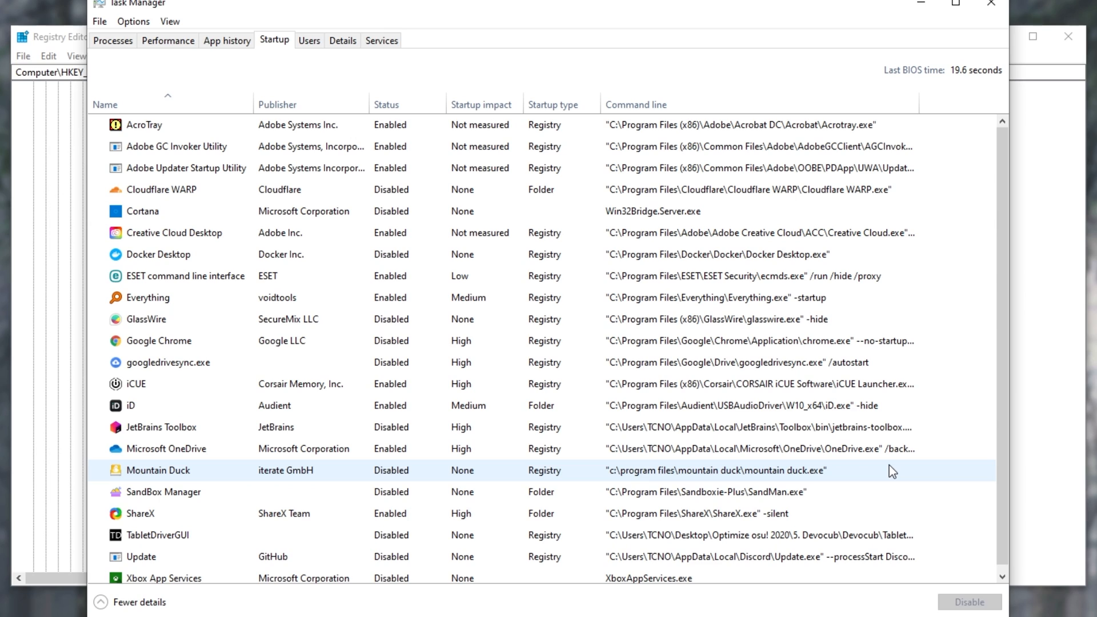
# Sort the startup apps by Status and view the column options, with Oodtray gone from the list.
pyautogui.scroll(-3)
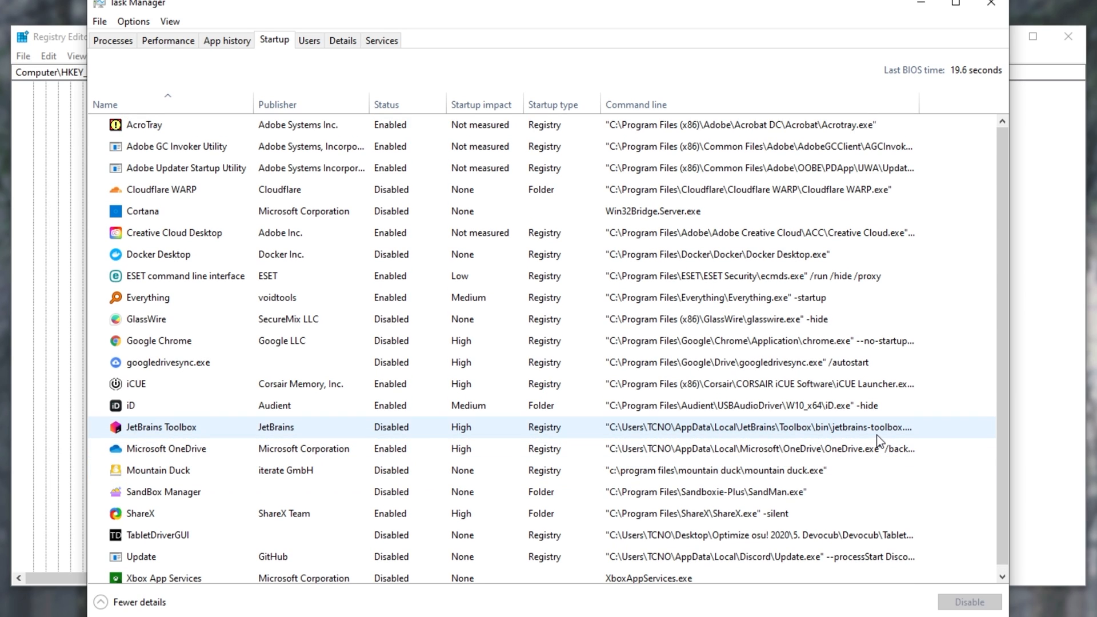
pyautogui.moveTo(870, 438)
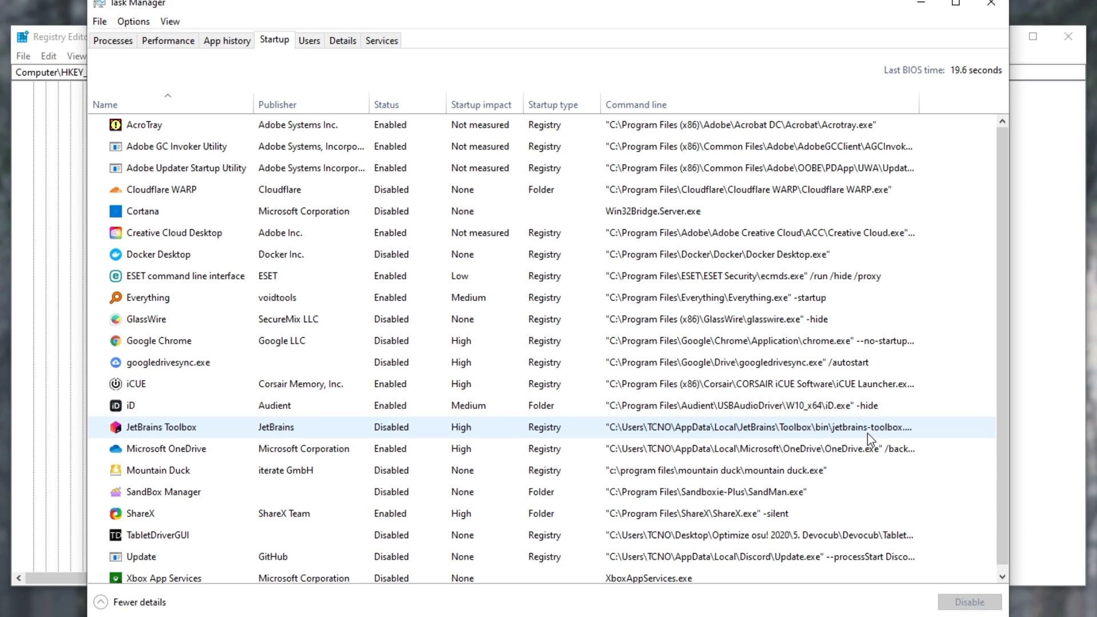
pyautogui.click(388, 104)
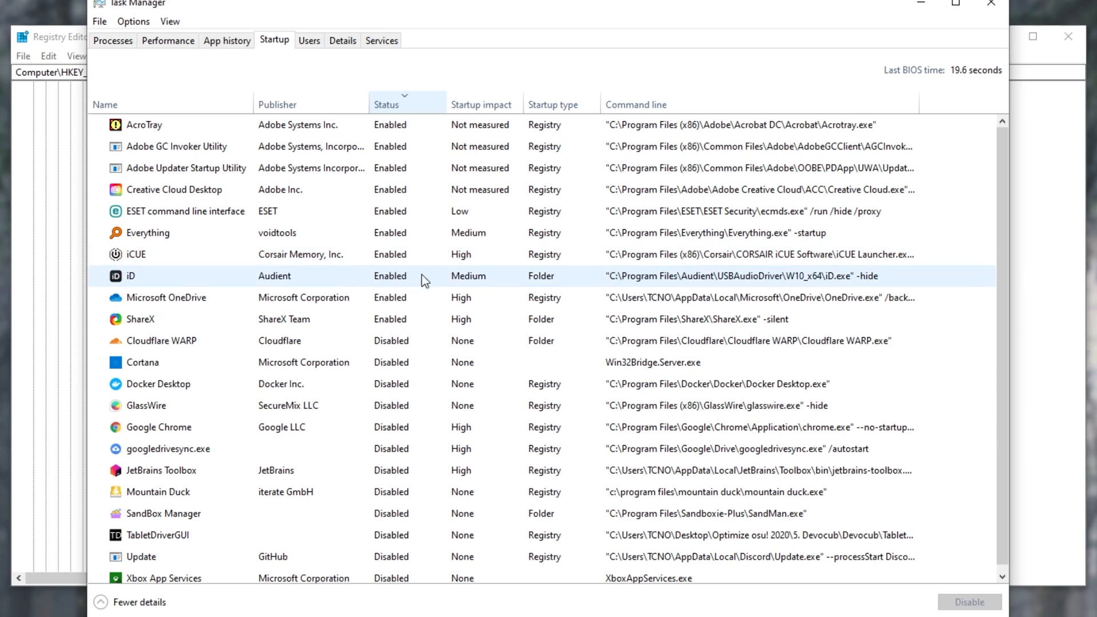
pyautogui.rightClick(139, 319)
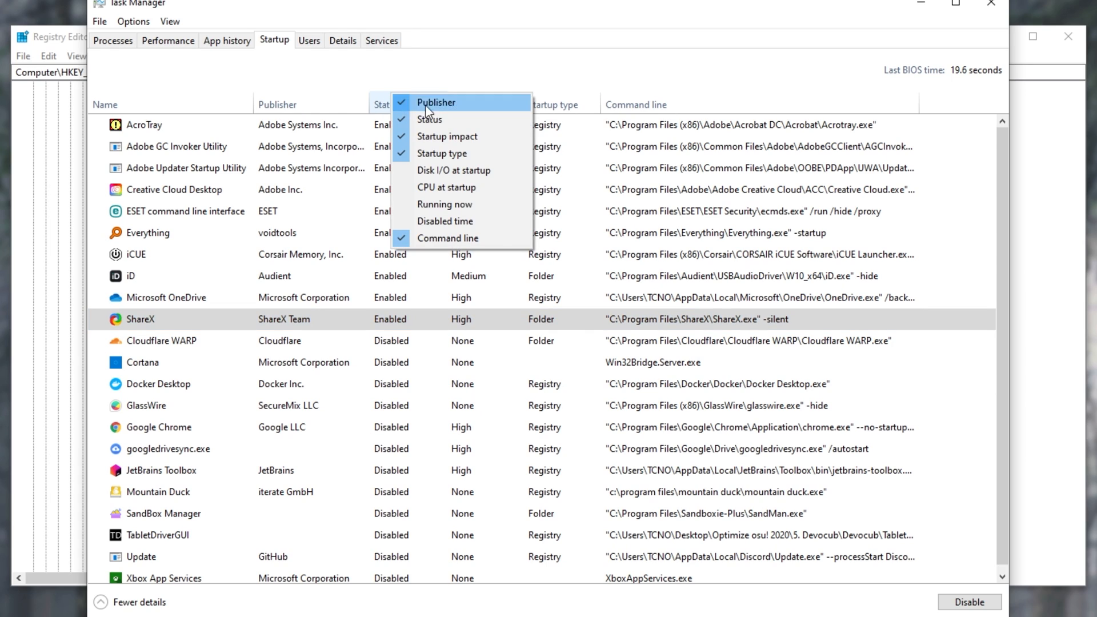
pyautogui.moveTo(487, 119)
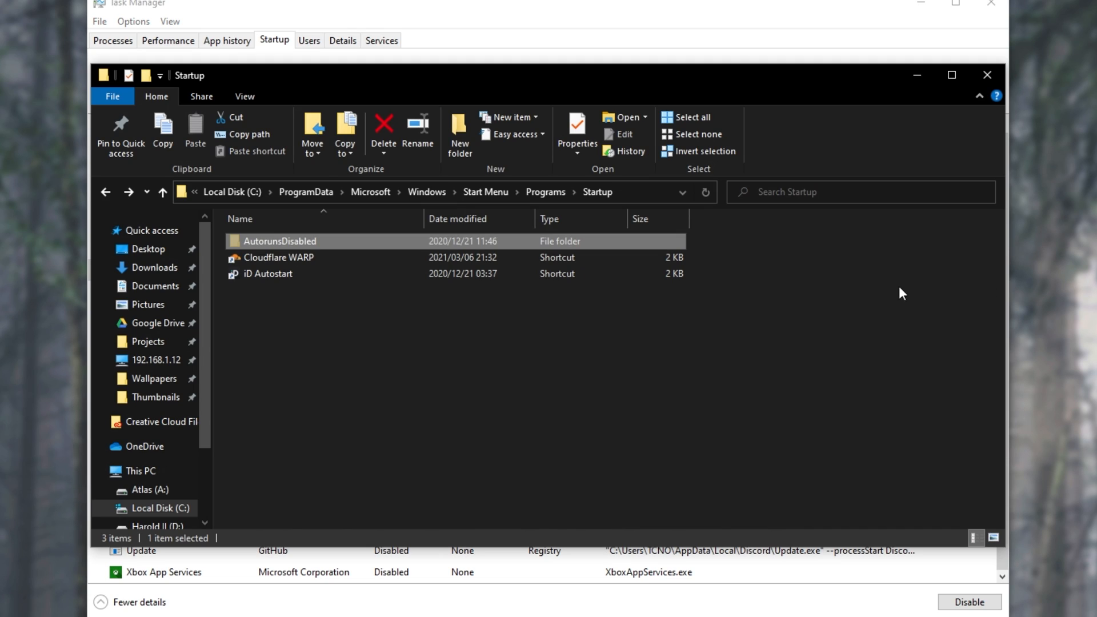
pyautogui.moveTo(306, 192)
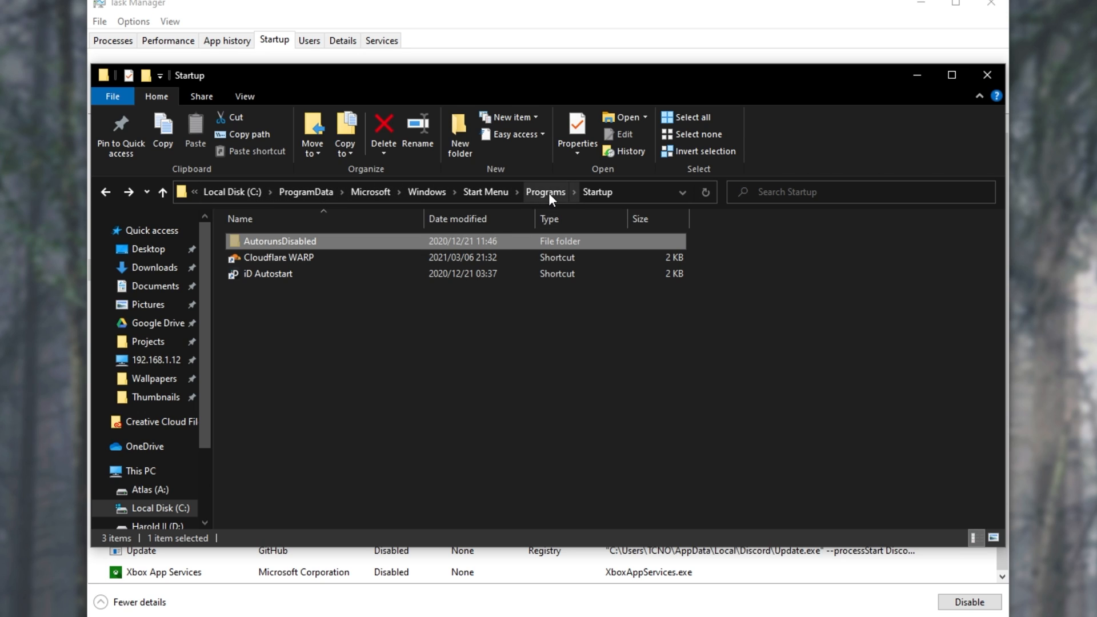
pyautogui.moveTo(597, 192)
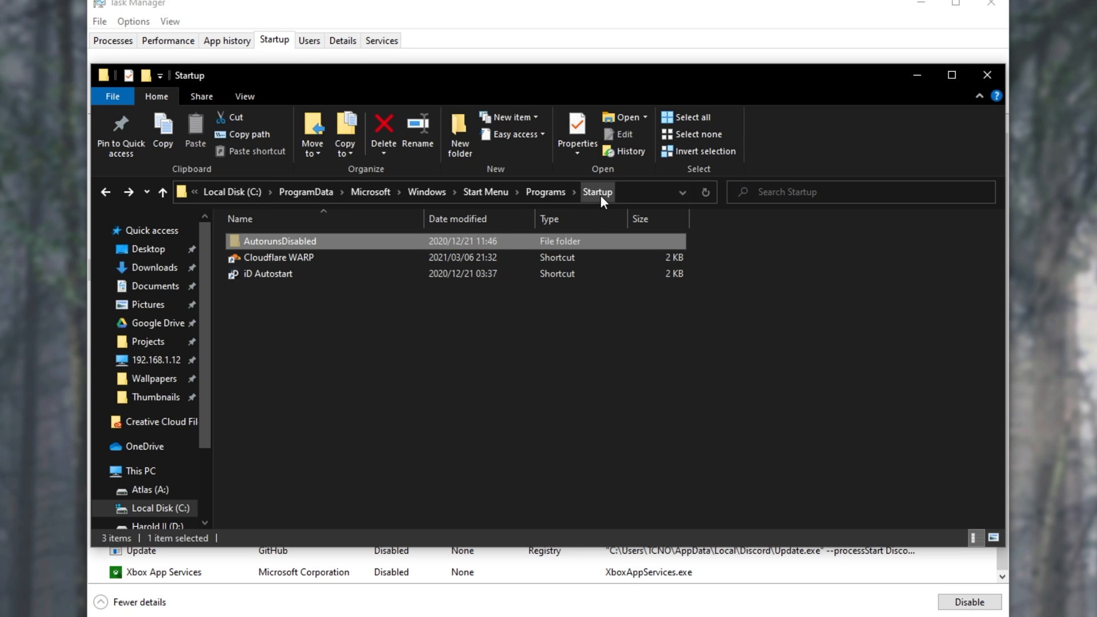
# Select the Cloudflare WARP shortcut in the all-users Startup folder and make the address bar editable.
pyautogui.click(653, 354)
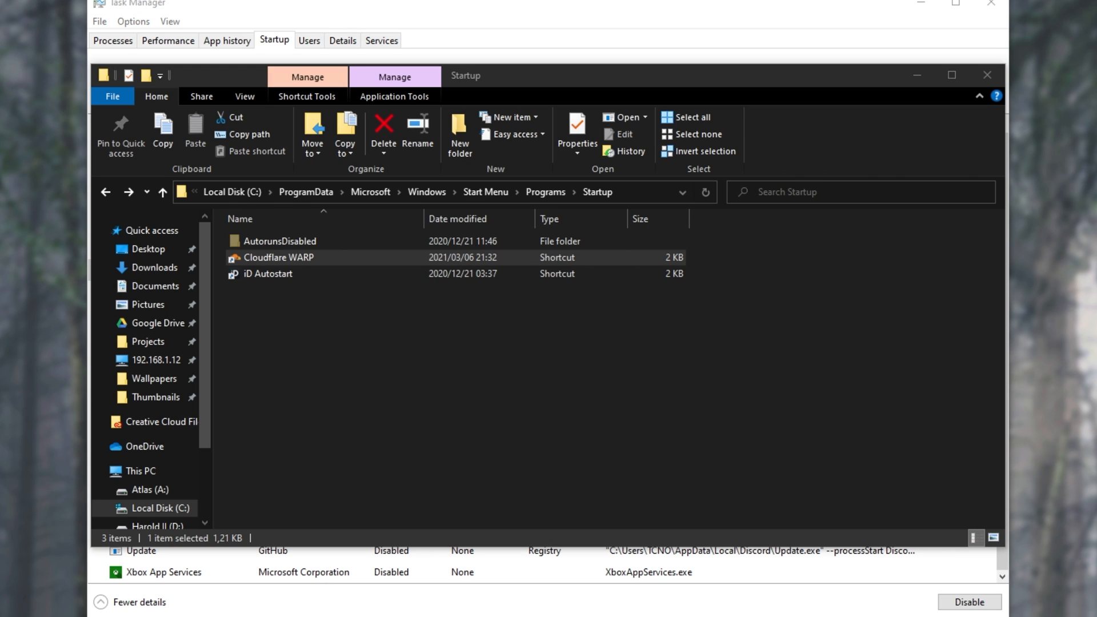
pyautogui.click(434, 192)
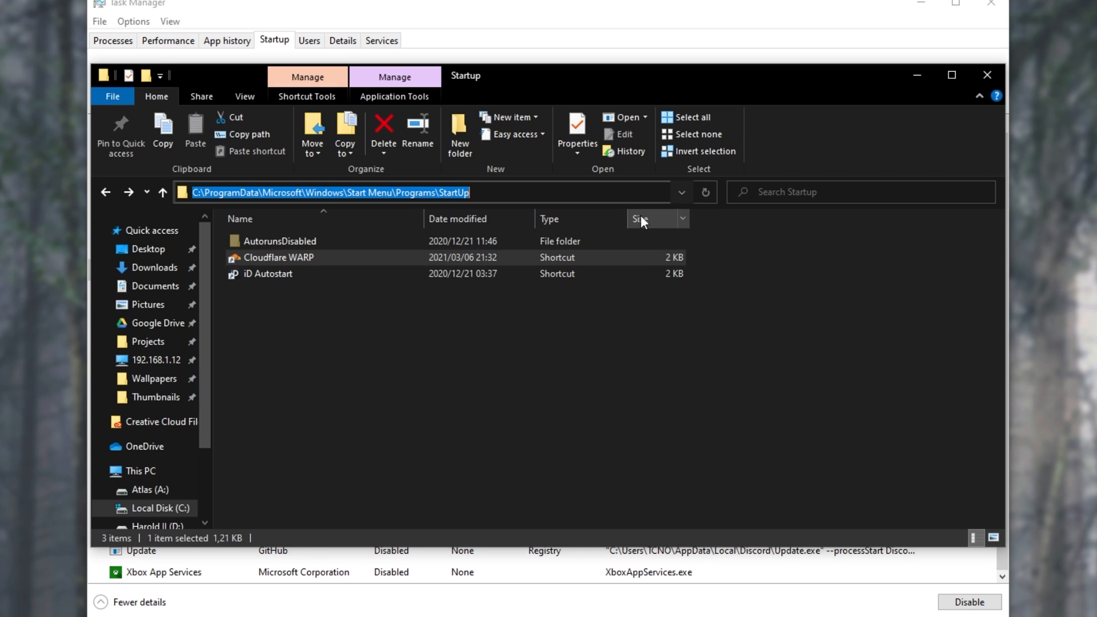
# Browse via %appdata% to the current user's Startup folder and check the ShareX shortcut's -silent target.
pyautogui.write('%appda')
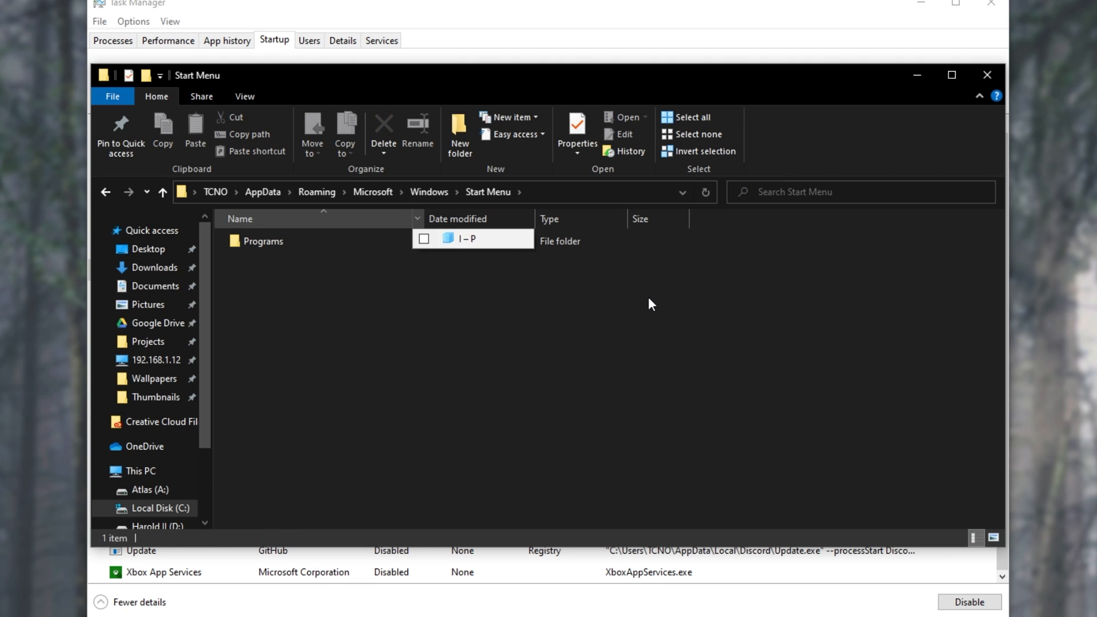
pyautogui.doubleClick(264, 241)
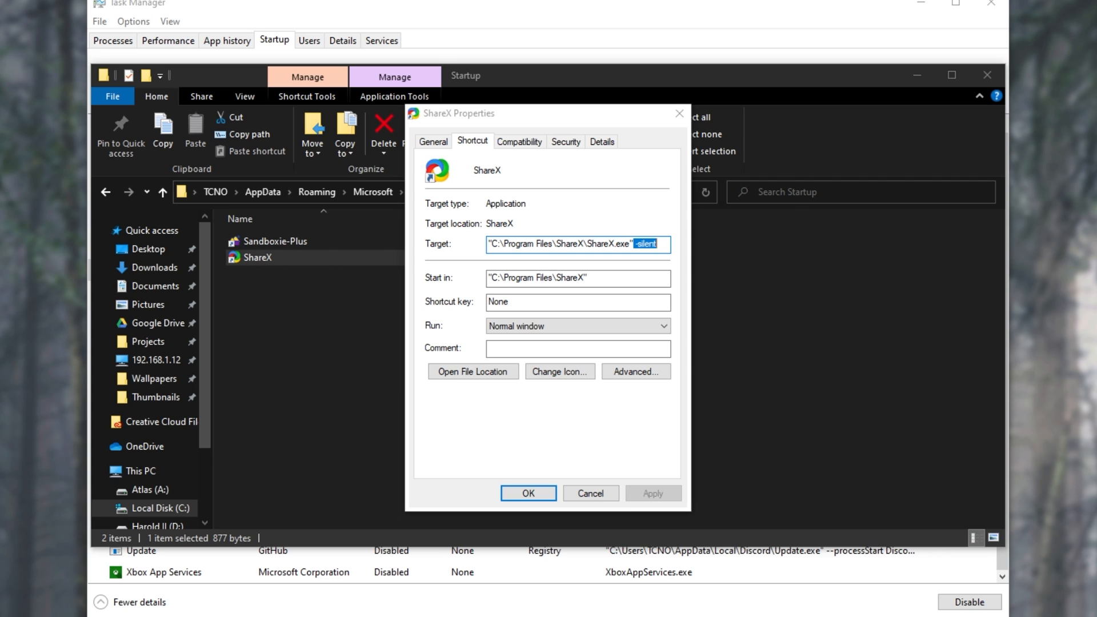
pyautogui.click(528, 494)
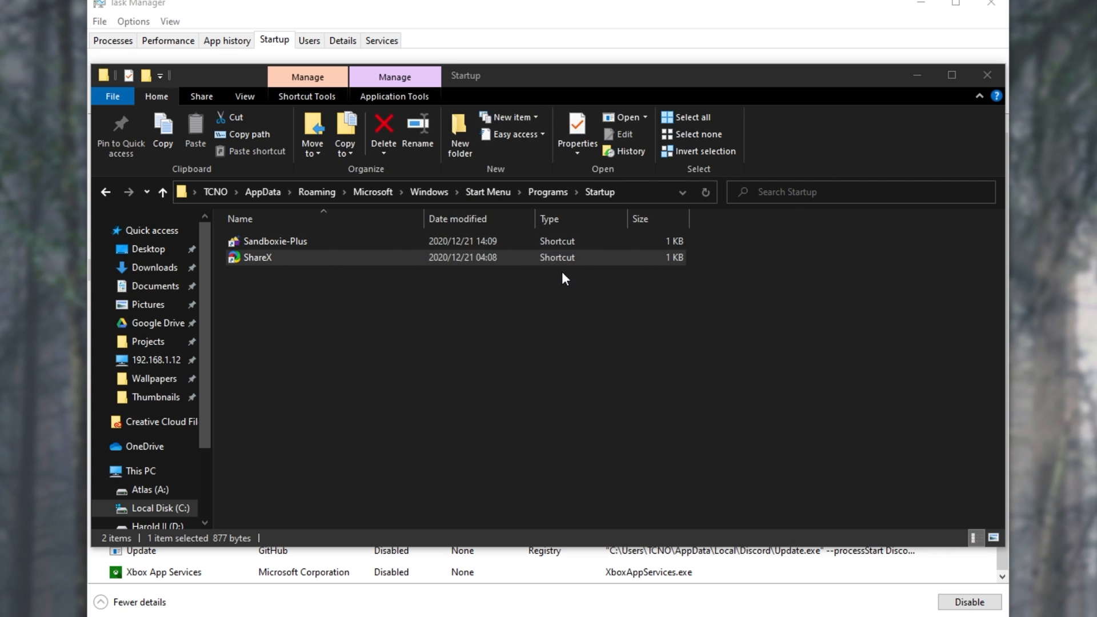
pyautogui.moveTo(890, 93)
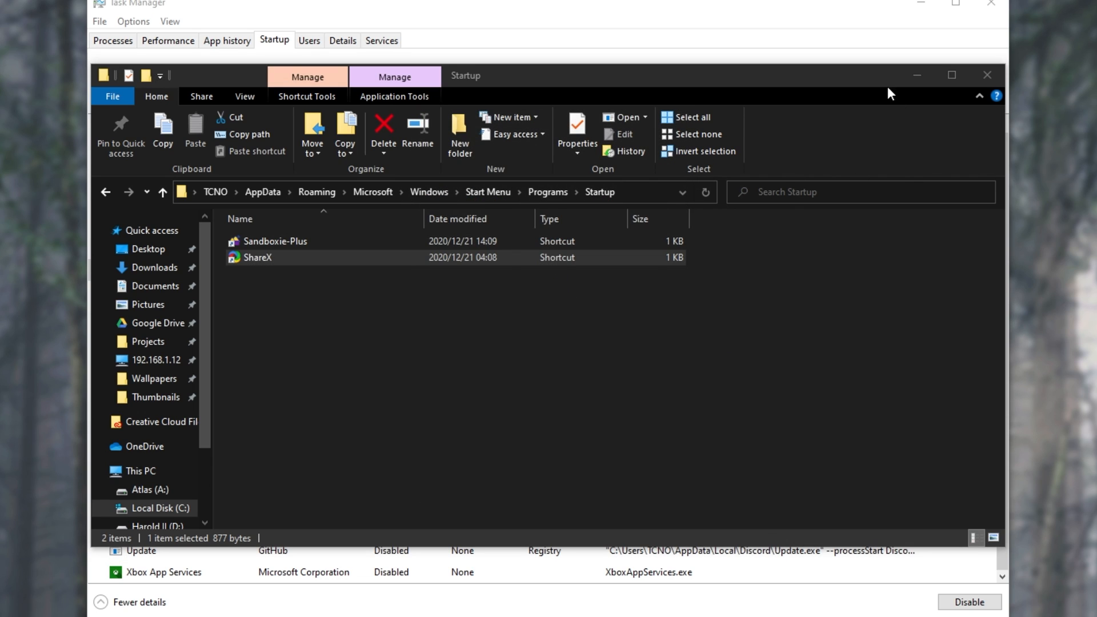